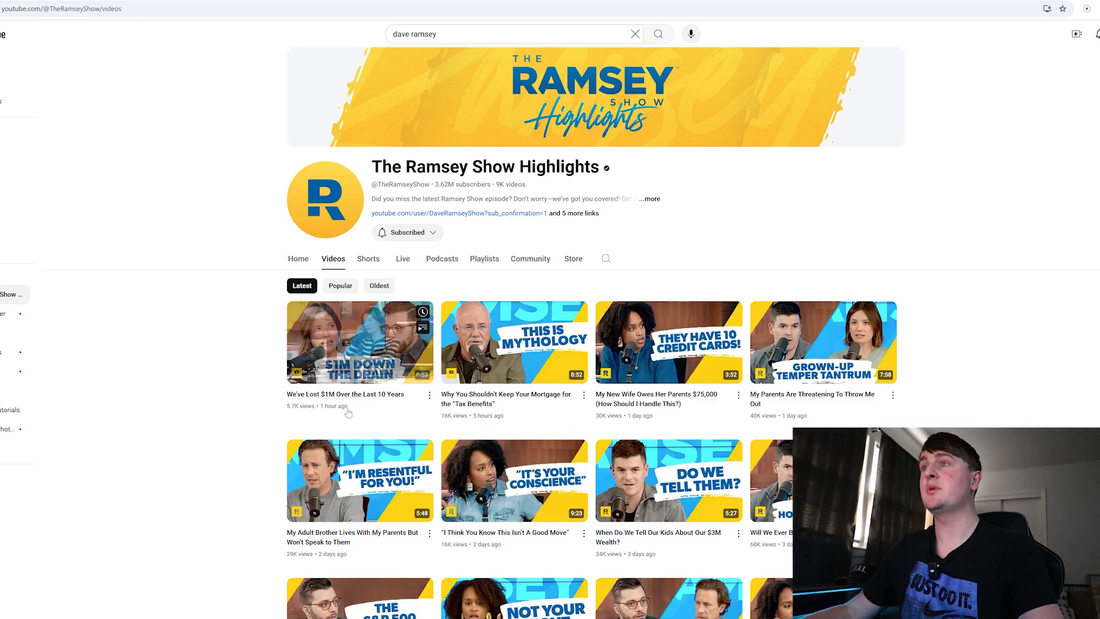
- Share-link the newest Ramsey Show Highlights upload about losing $1M over ten years
{"action": "left_click", "coordinate": [428, 395]}
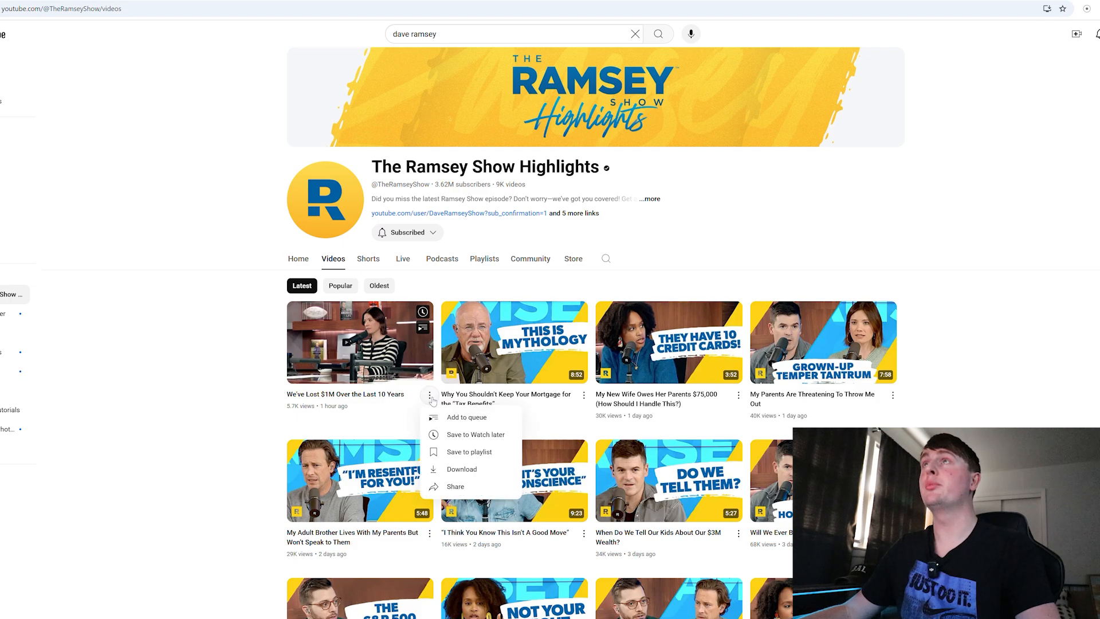
{"action": "left_click", "coordinate": [455, 486]}
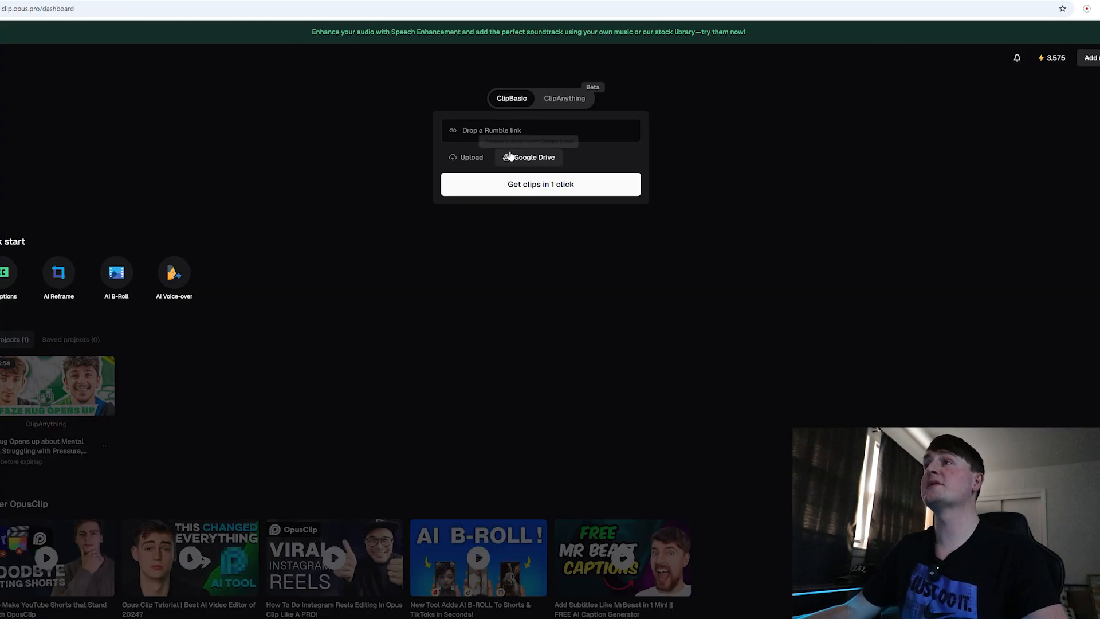
- Paste the youtu.be/5rn9ynPcplw link, set clip length 60s–89s and start generating clips
{"action": "type", "text": "https://youtu.be/5rn9ynPcplw?si=ltXOl4JvwKNFYk..."}
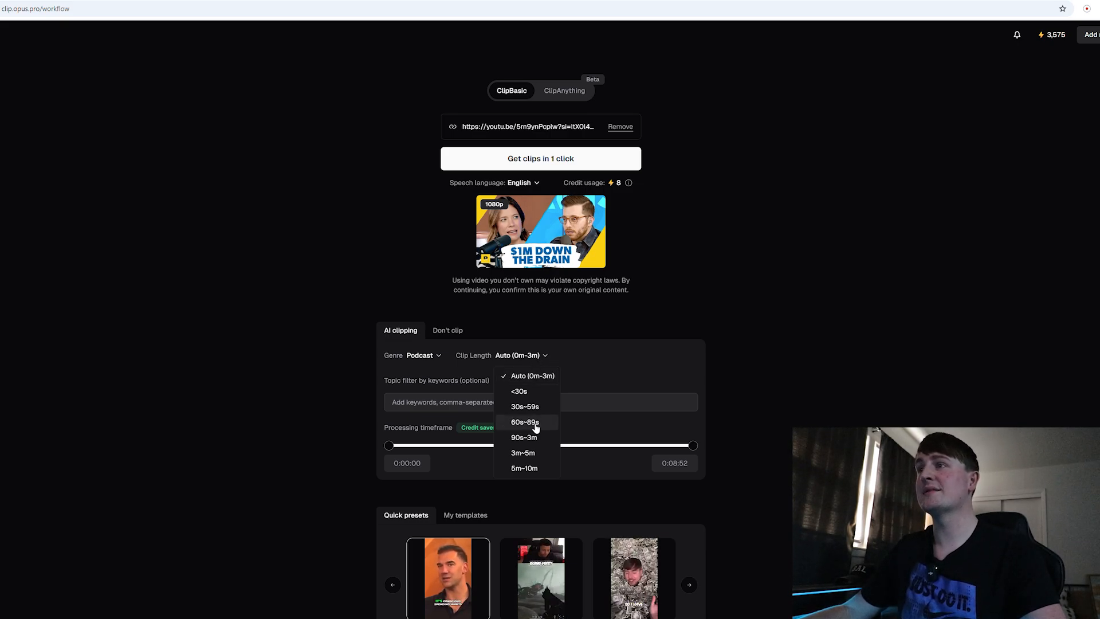
{"action": "left_click", "coordinate": [525, 422]}
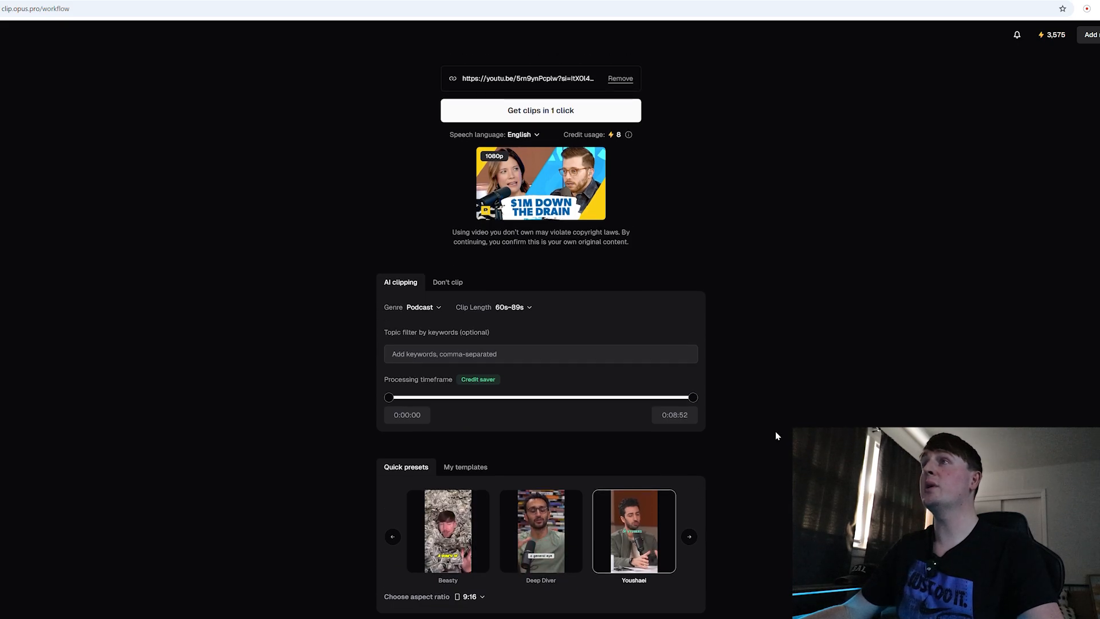
{"action": "left_click", "coordinate": [541, 110]}
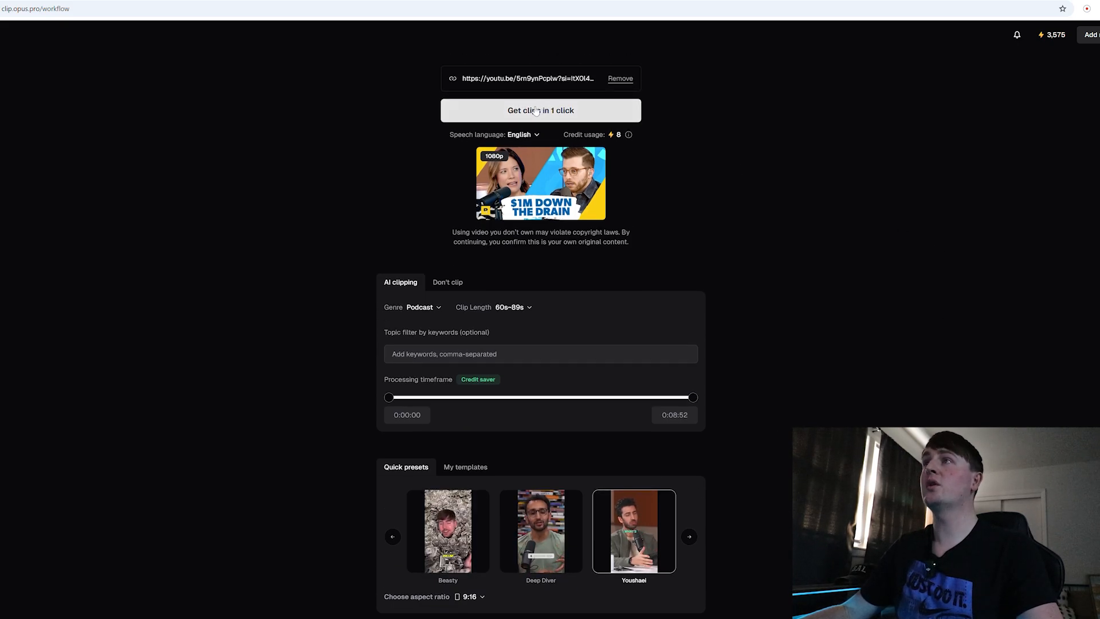
{"action": "left_click", "coordinate": [540, 110]}
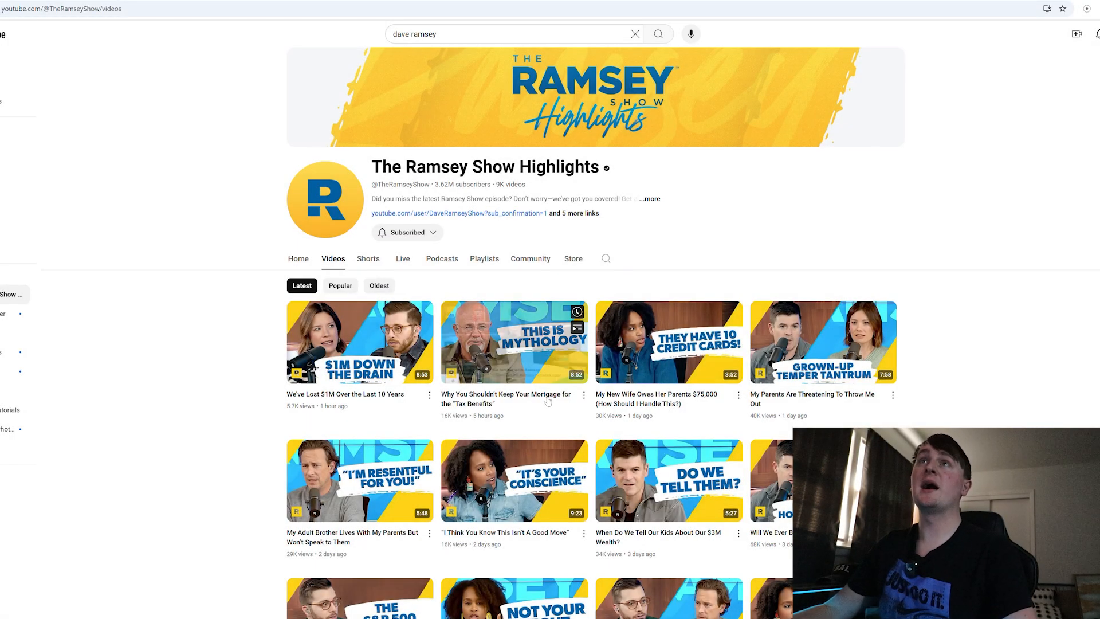
{"action": "mouse_move", "coordinate": [514, 342]}
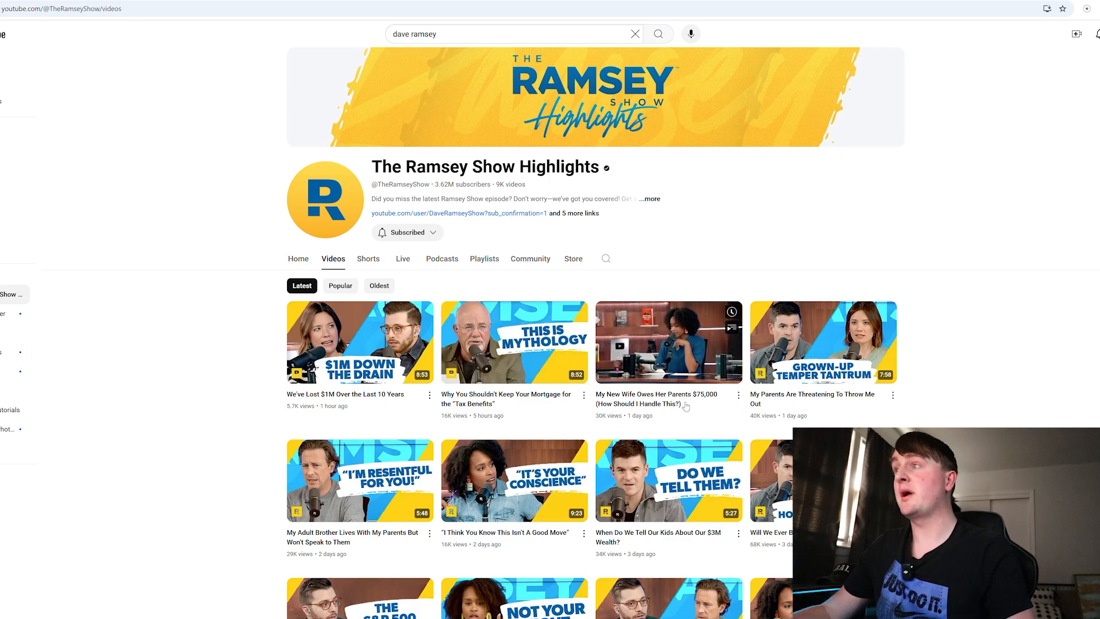
- Share-link the $75,000 parents-debt video and search 'youtube to mp4 converter'
{"action": "left_click", "coordinate": [737, 394]}
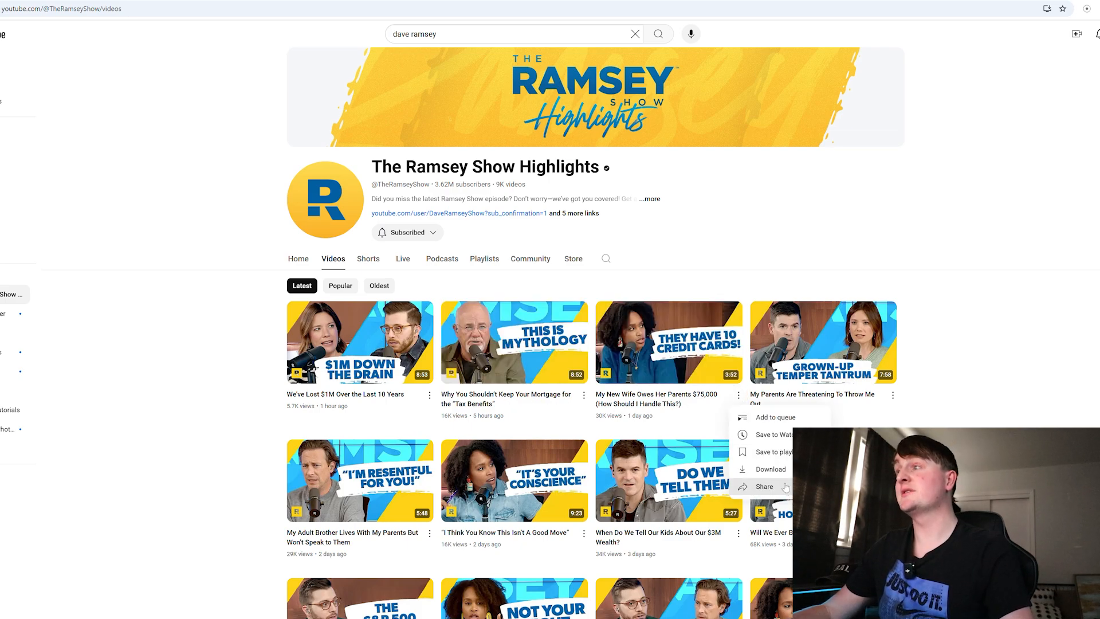
{"action": "left_click", "coordinate": [764, 486]}
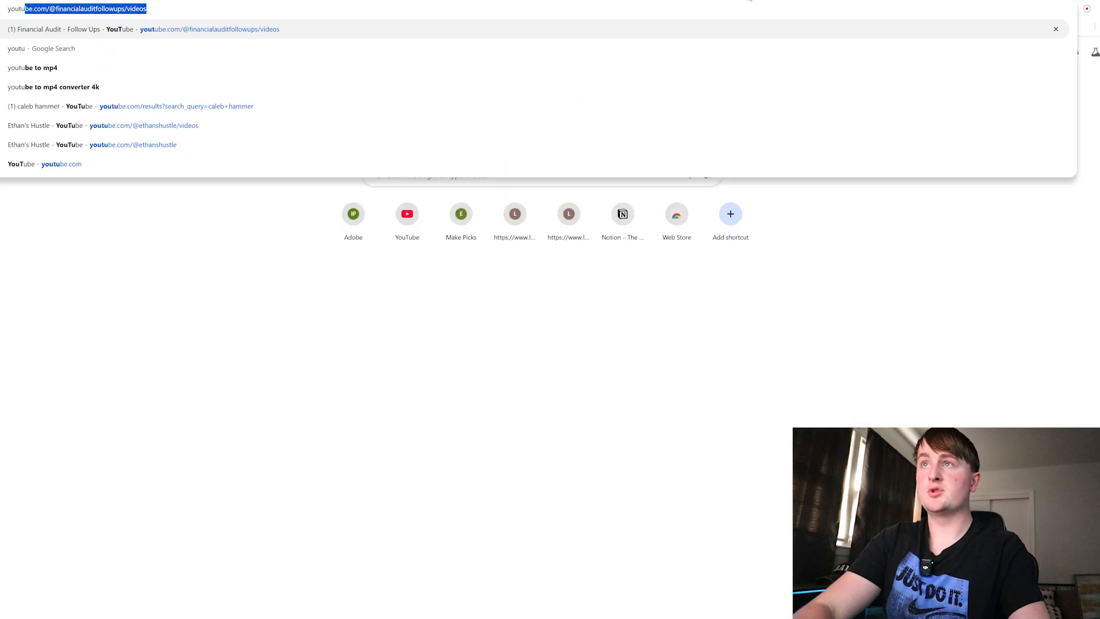
{"action": "type", "text": "youtube to mp4"}
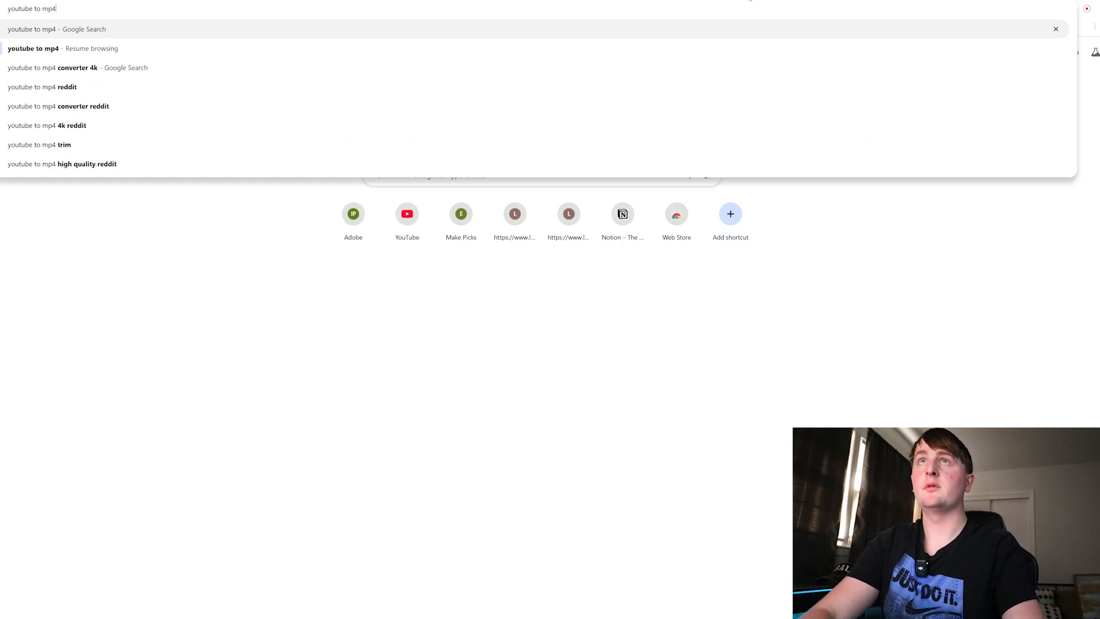
{"action": "type", "text": "converte"}
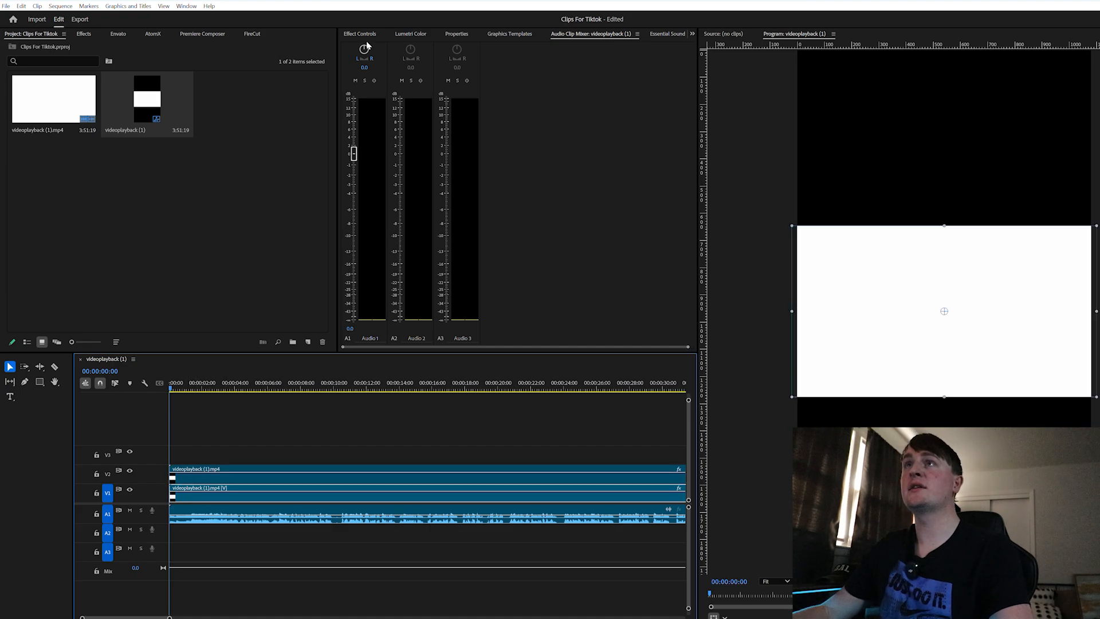
- Scale the clip in Effect Controls, then show the Effects panel's saved Presets folder
{"action": "left_click", "coordinate": [360, 33]}
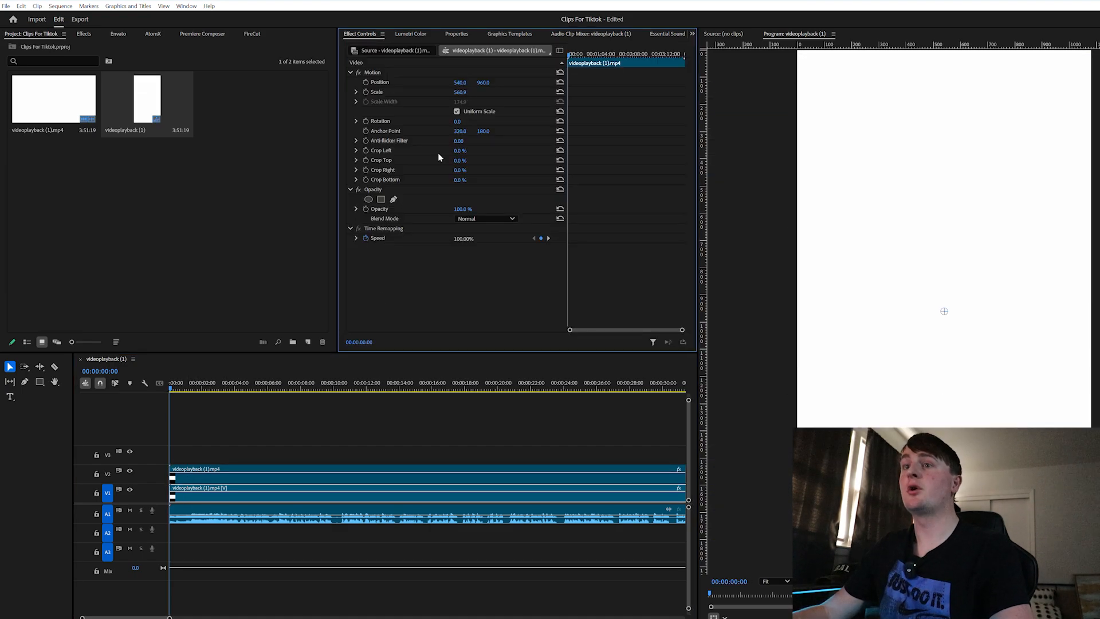
{"action": "left_click", "coordinate": [83, 33]}
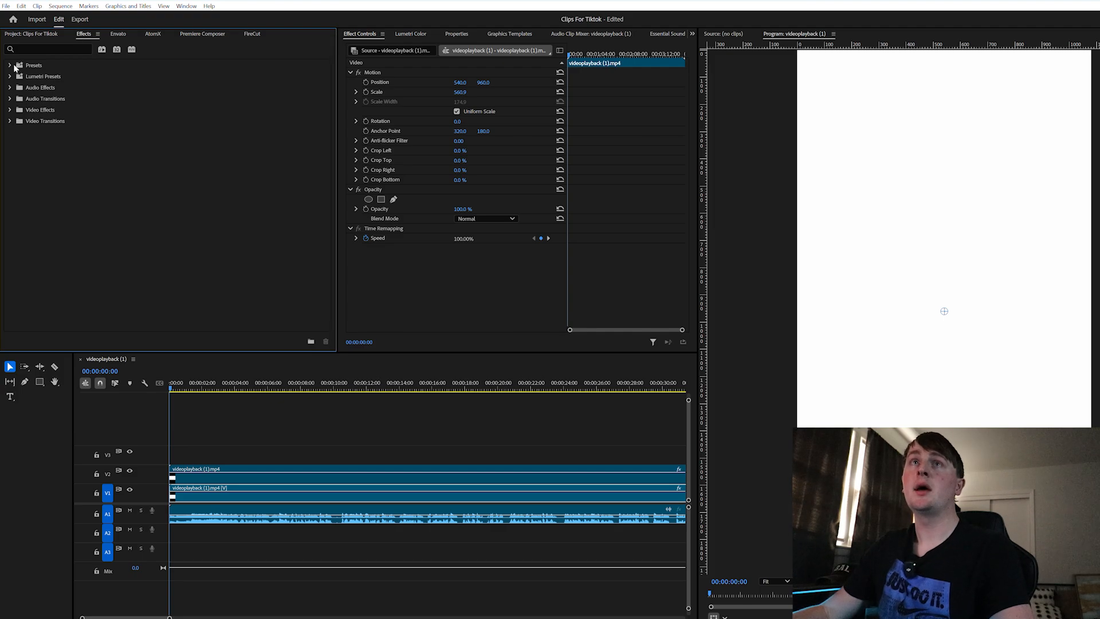
{"action": "left_click", "coordinate": [11, 64]}
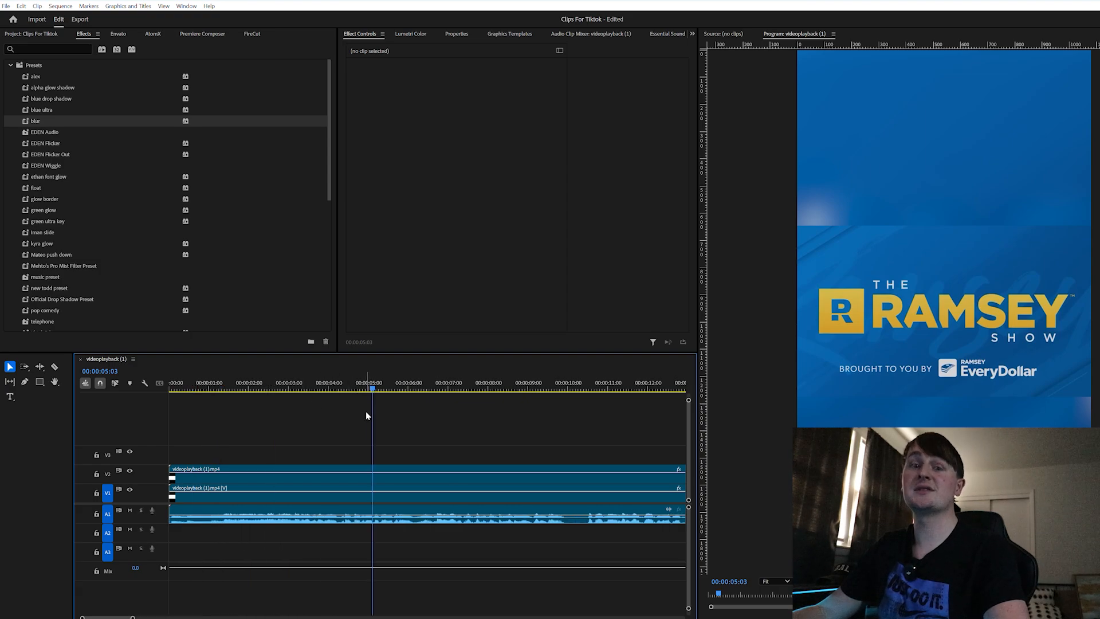
{"action": "left_click", "coordinate": [667, 34]}
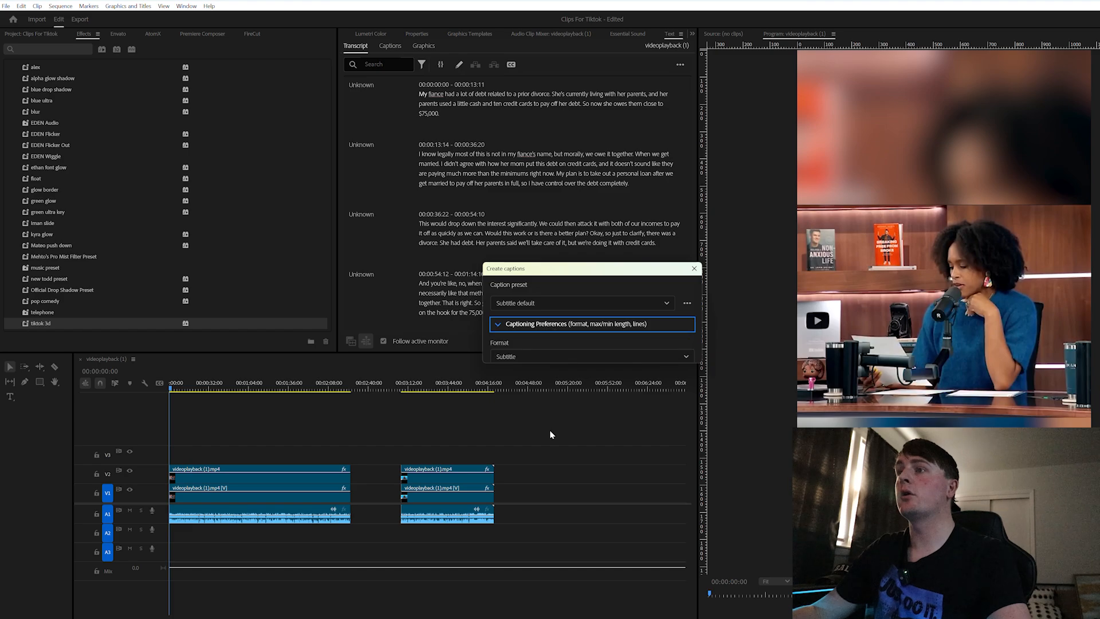
- Create captions from the transcript with a reduced maximum characters per line
{"action": "left_click", "coordinate": [497, 323]}
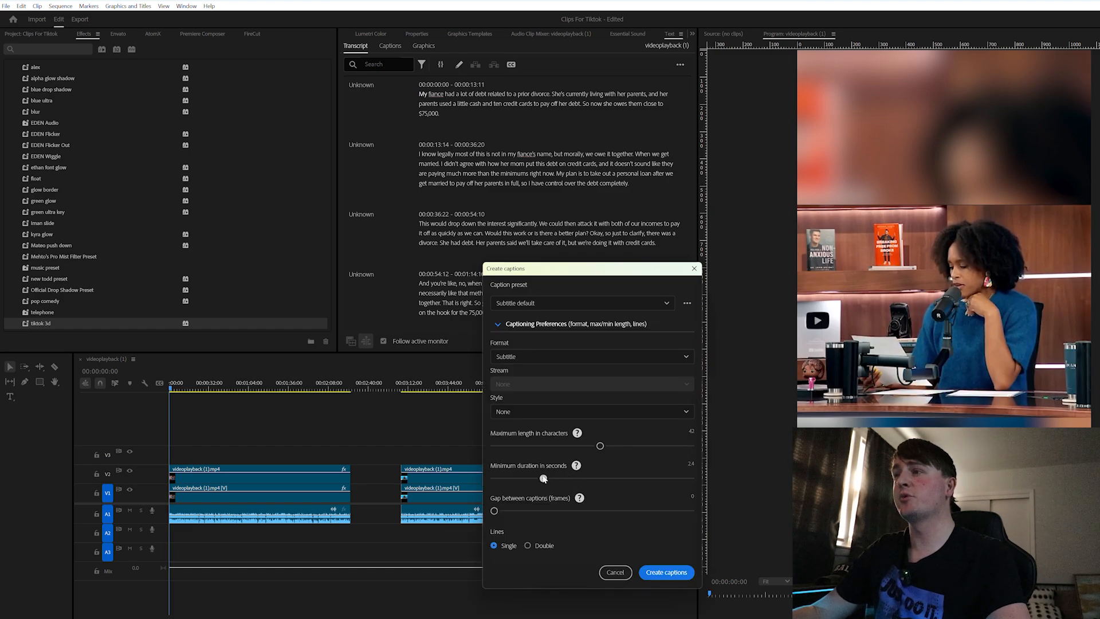
{"action": "left_click_drag", "start_coordinate": [599, 445], "coordinate": [516, 446]}
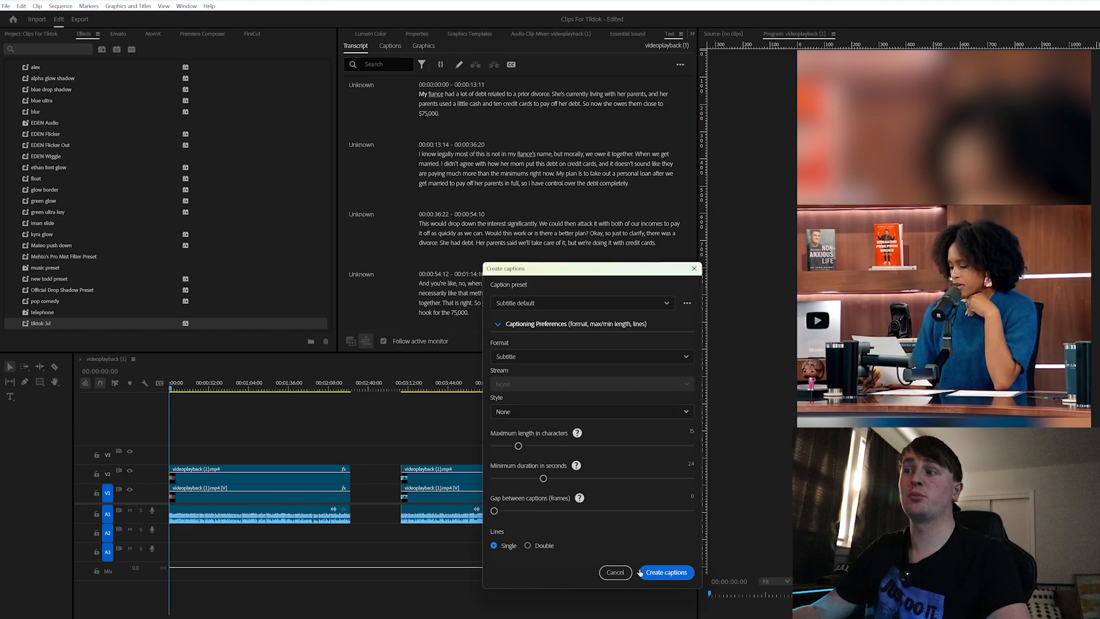
{"action": "left_click", "coordinate": [666, 572]}
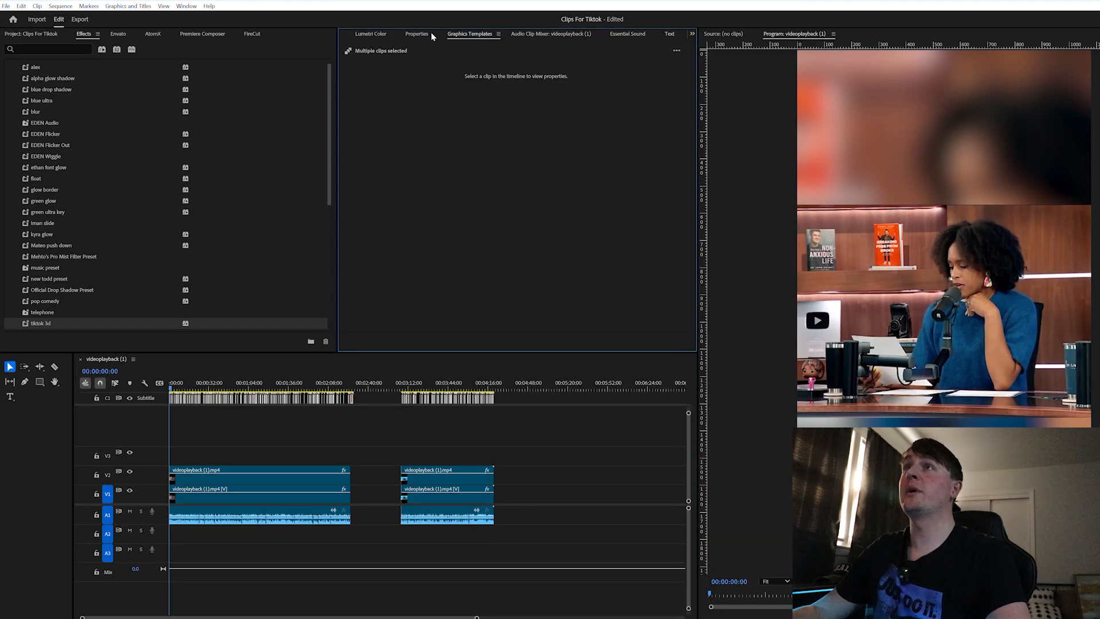
- Restyle all captions in Montserrat with a bright blue fill colour
{"action": "left_click", "coordinate": [415, 33]}
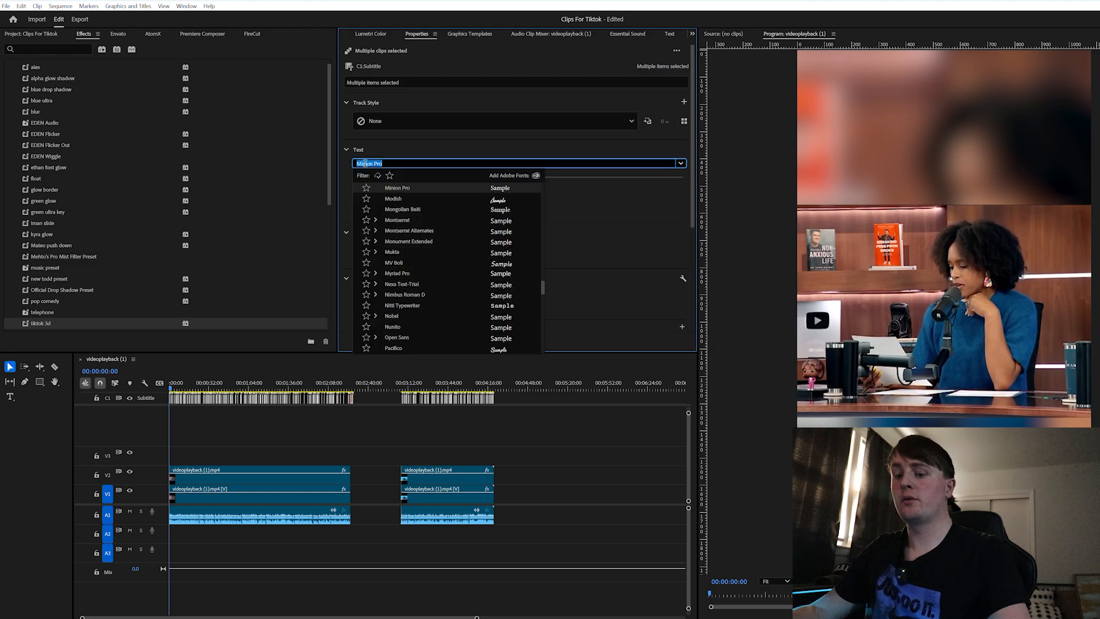
{"action": "type", "text": "mono"}
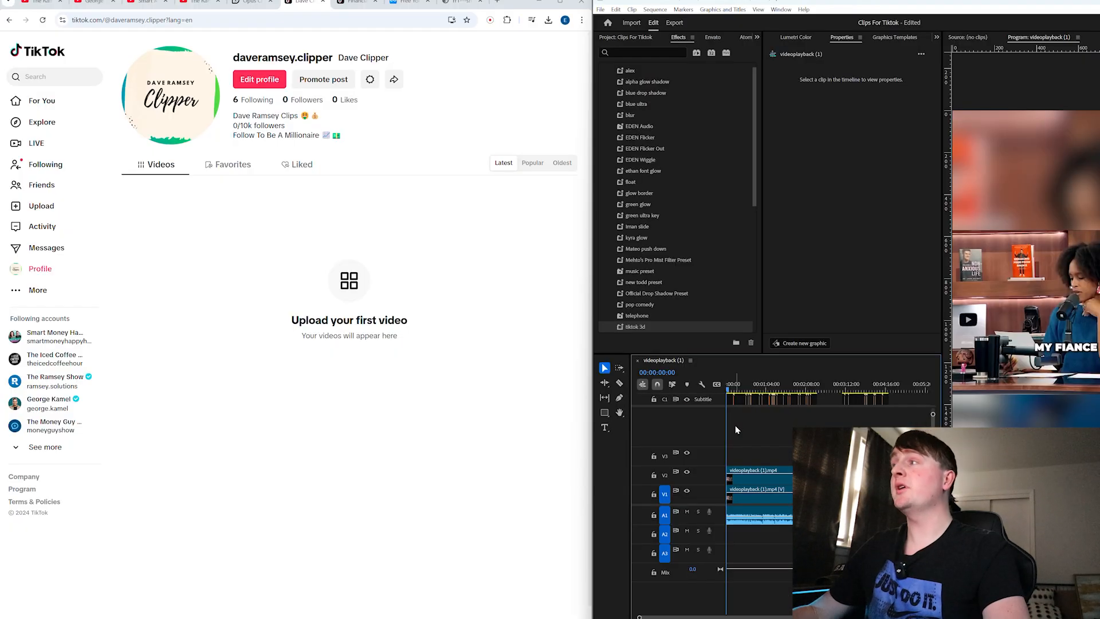
{"action": "mouse_move", "coordinate": [184, 115]}
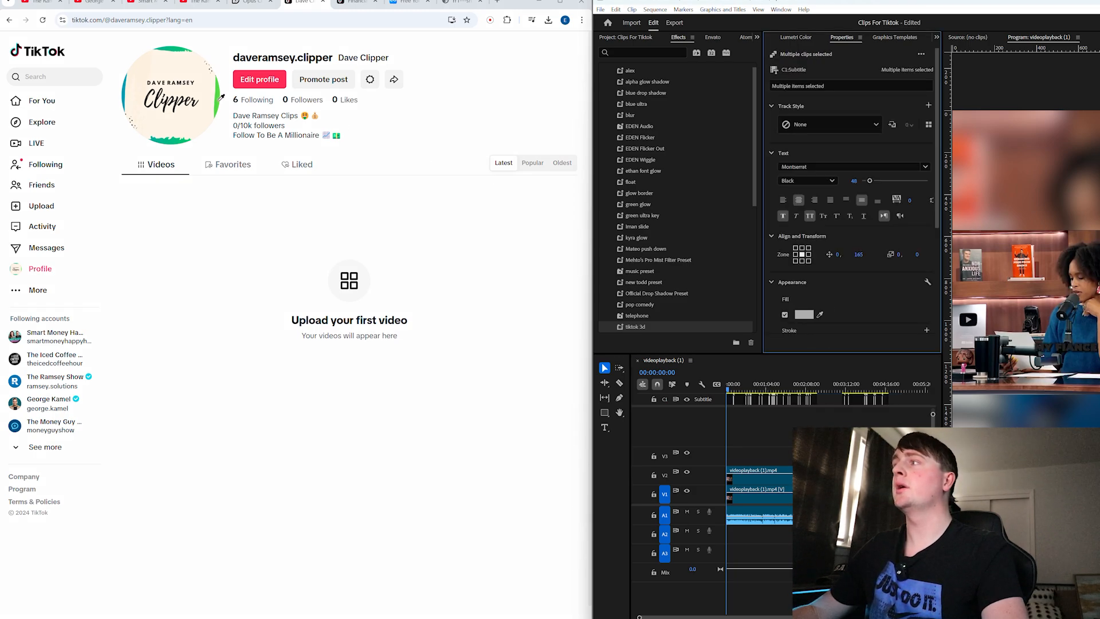
{"action": "left_click", "coordinate": [804, 314]}
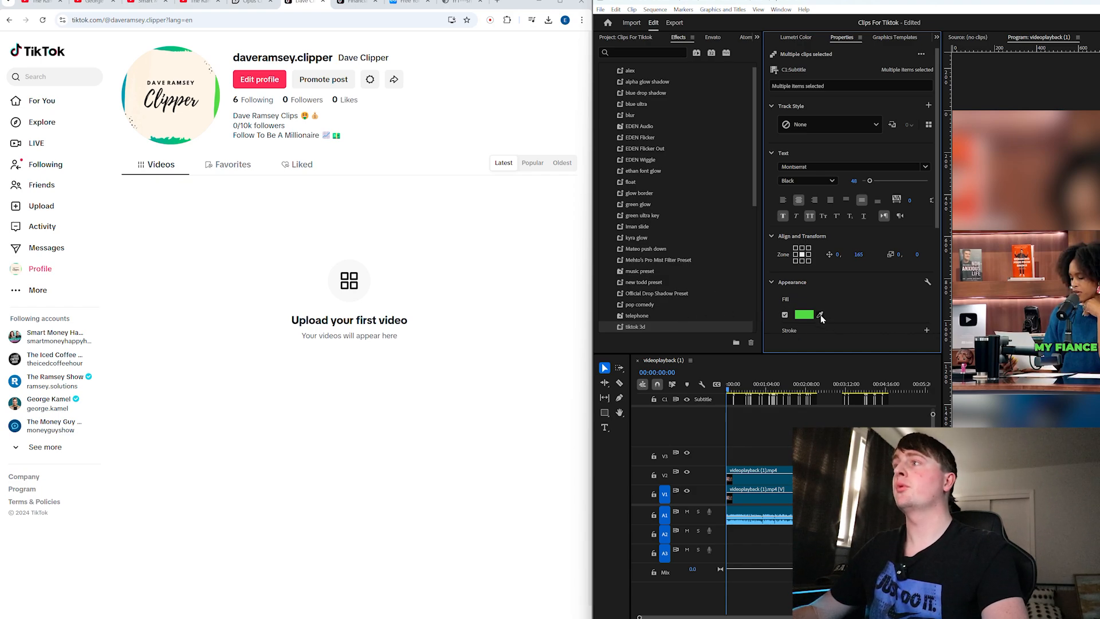
{"action": "left_click", "coordinate": [804, 314]}
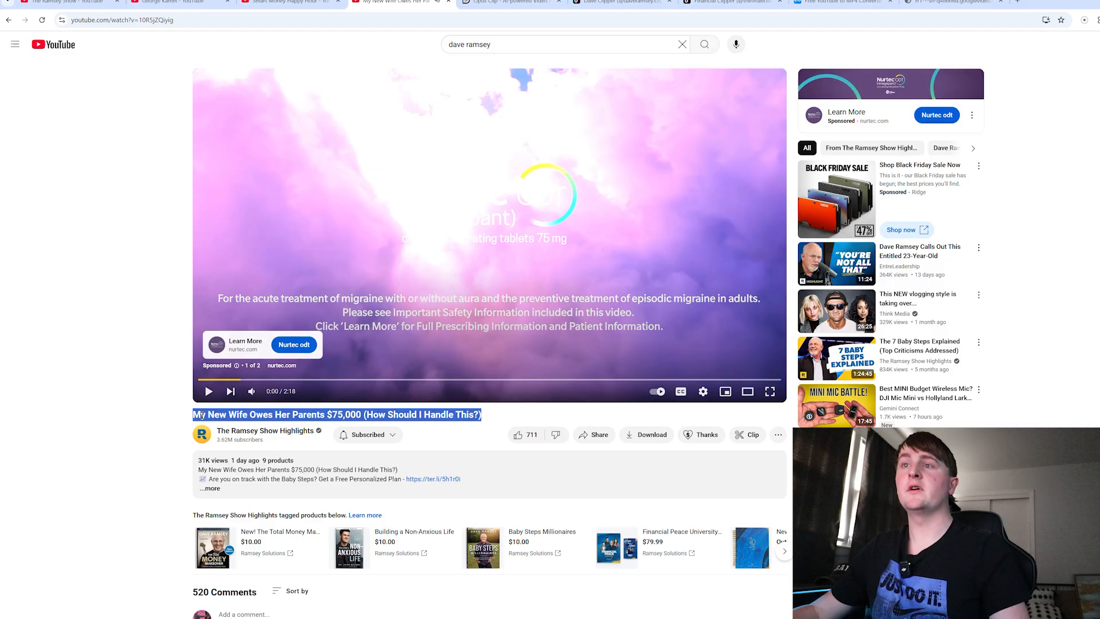
- Add a Montserrat title 'My New Wife Owes Her Parents $75,000' and a 'Pt 1.' text layer
{"action": "right_click", "coordinate": [337, 415]}
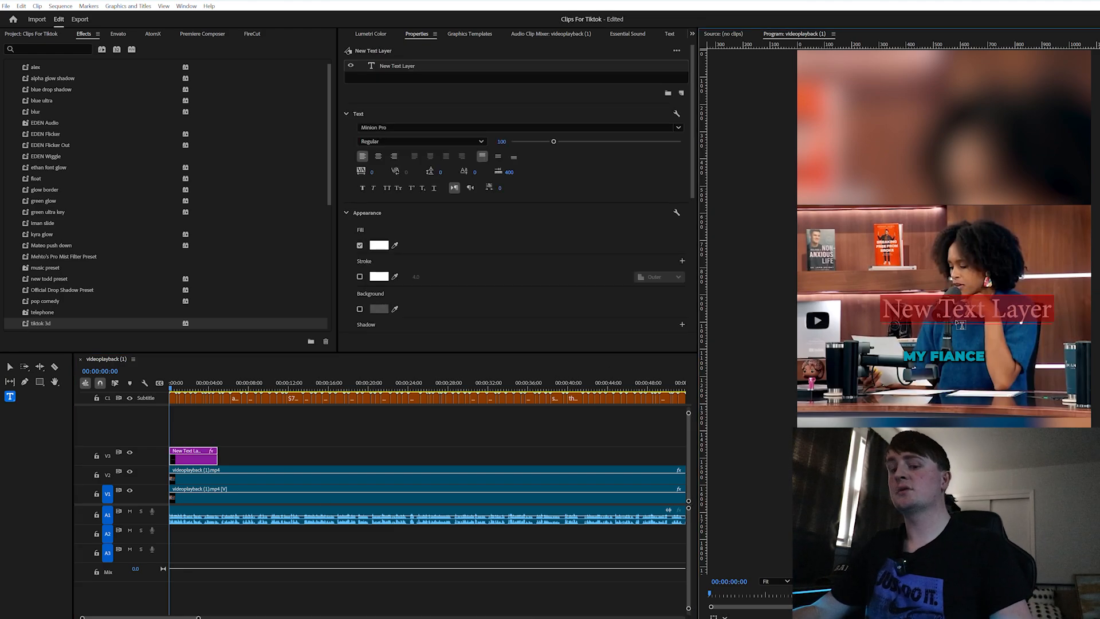
{"action": "type", "text": "My New Wife Owes Her Parents $75,000 (How Should I Handle This?)"}
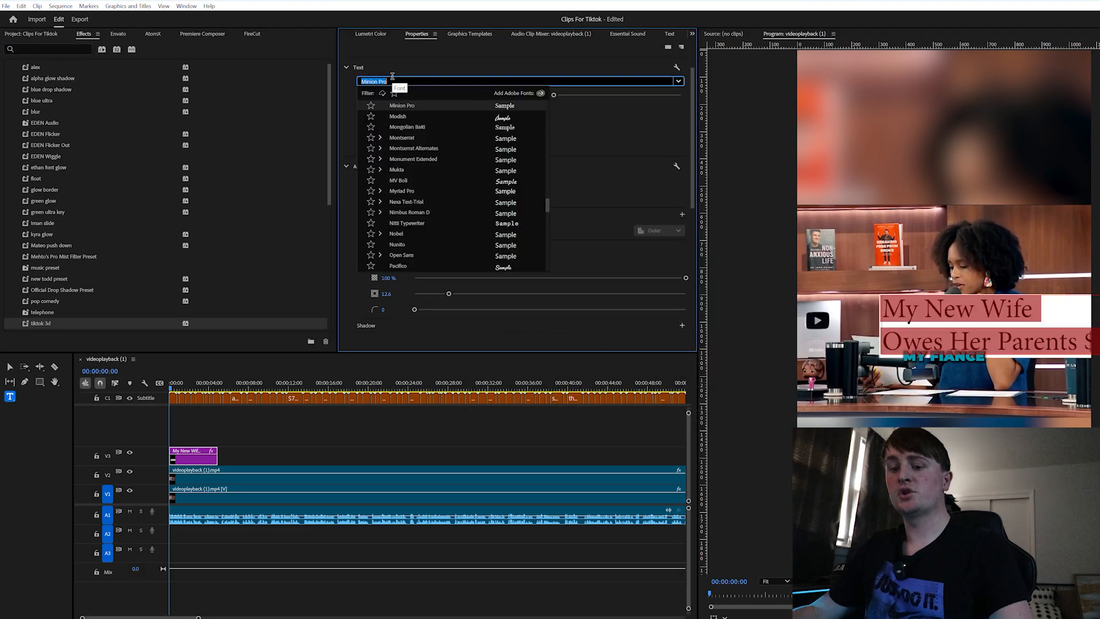
{"action": "type", "text": "mons"}
{"action": "type", "text": "Pt 1"}
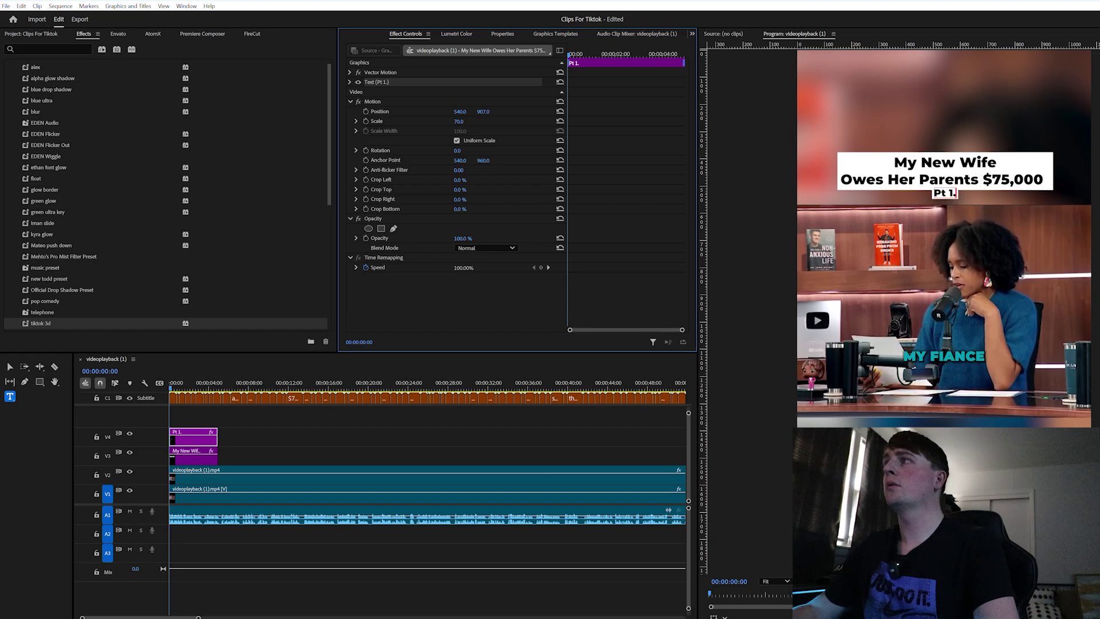
{"action": "left_click", "coordinate": [259, 444]}
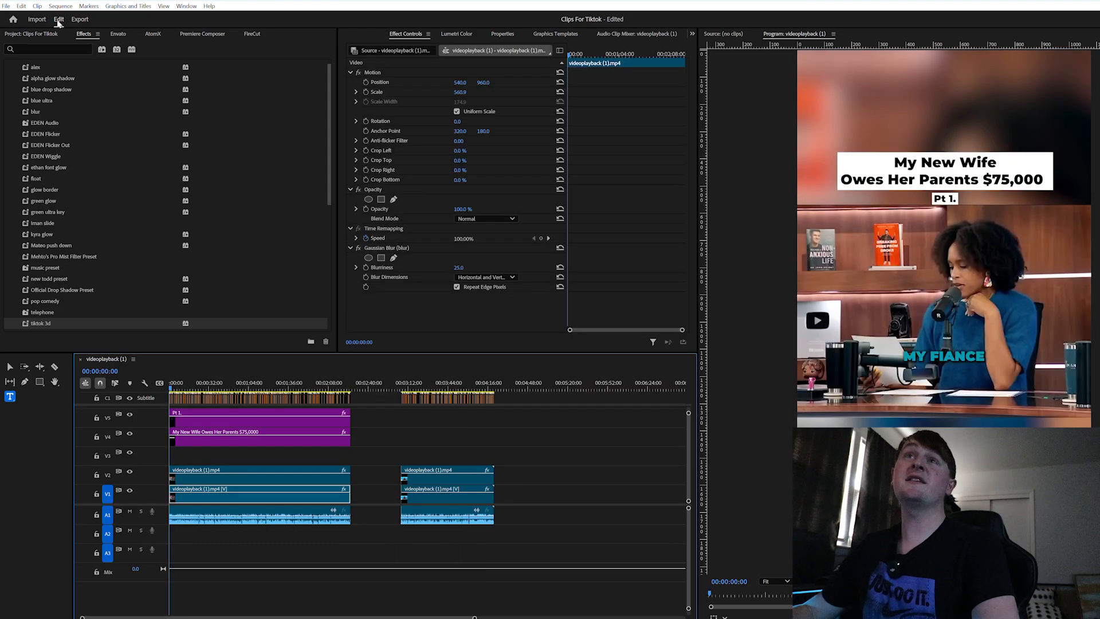
- Search Envato stock Photos for a money image to overlay on the clip
{"action": "left_click", "coordinate": [117, 34]}
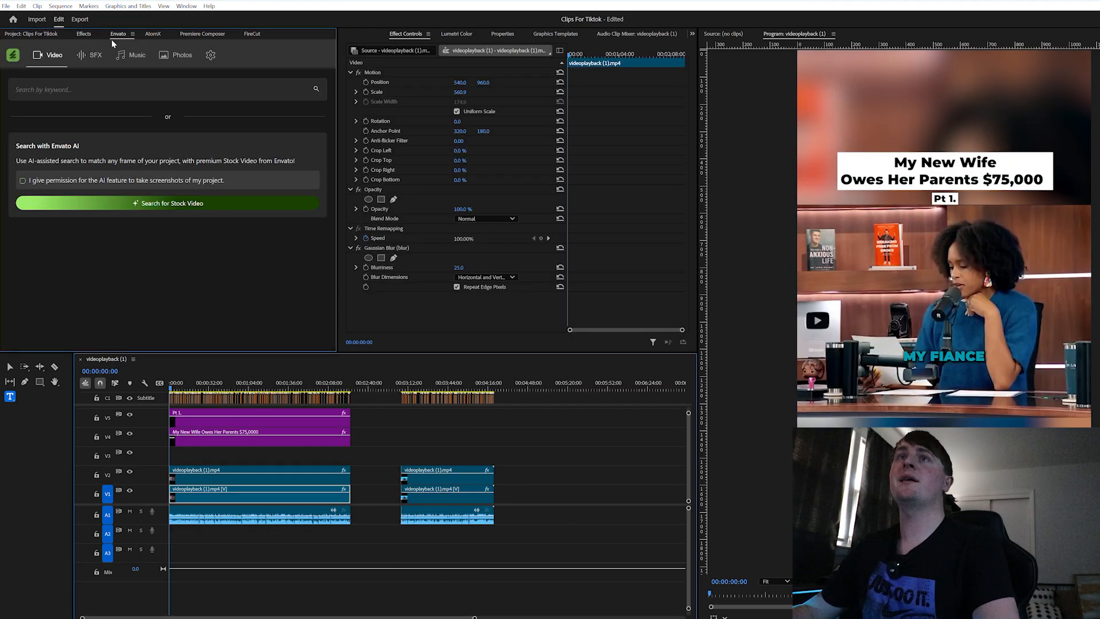
{"action": "left_click", "coordinate": [177, 55]}
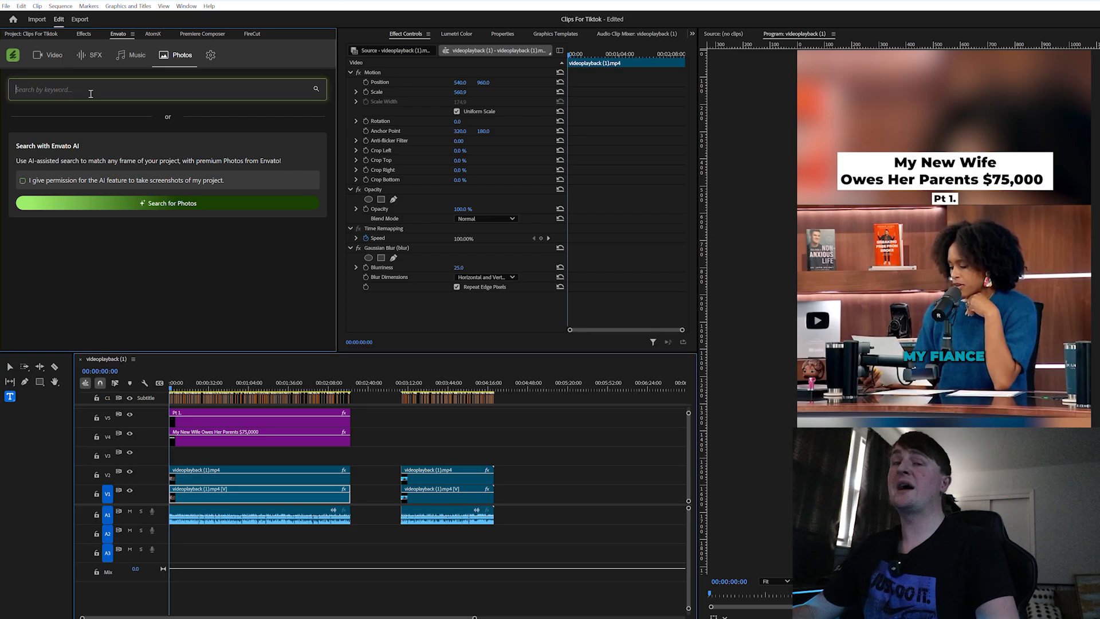
{"action": "type", "text": "mone"}
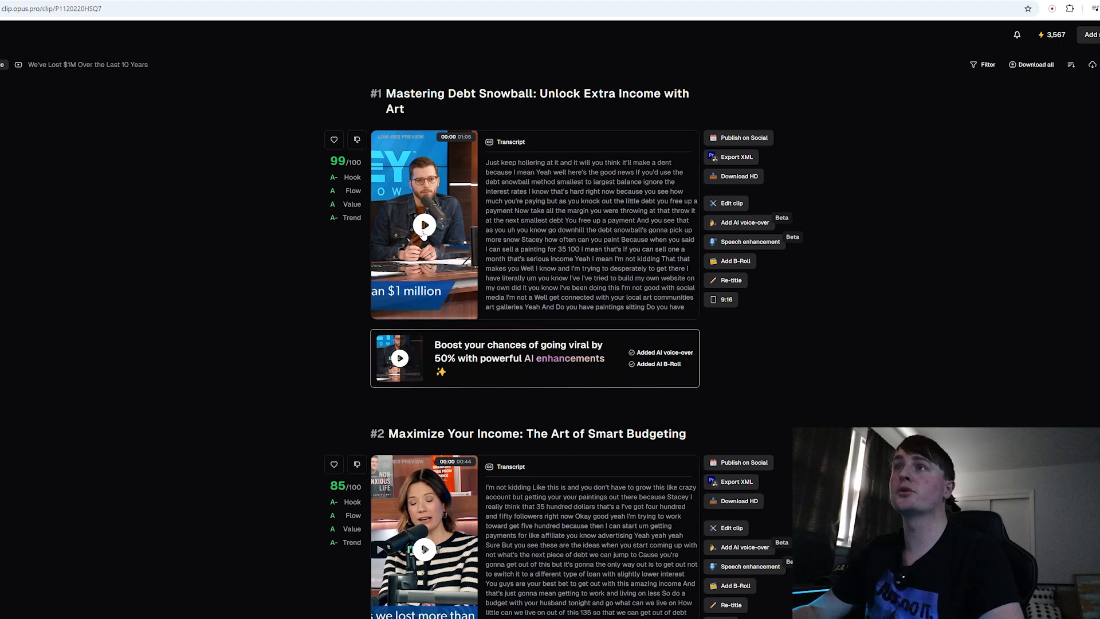
- Open the #1-scored Mastering Debt Snowball clip for editing
{"action": "left_click", "coordinate": [424, 224]}
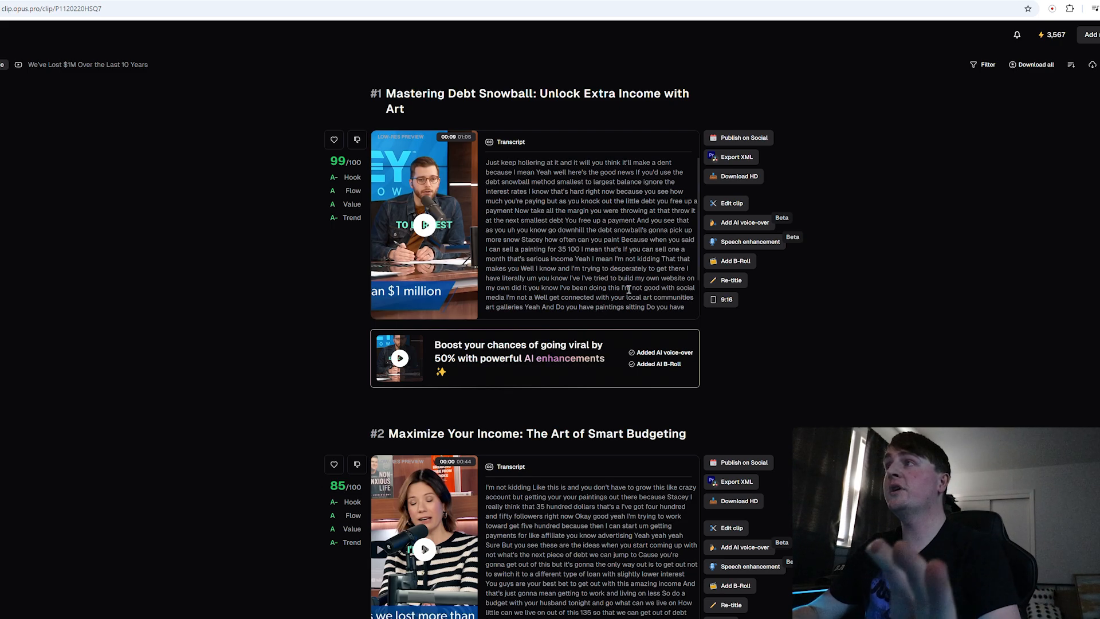
{"action": "left_click", "coordinate": [730, 204]}
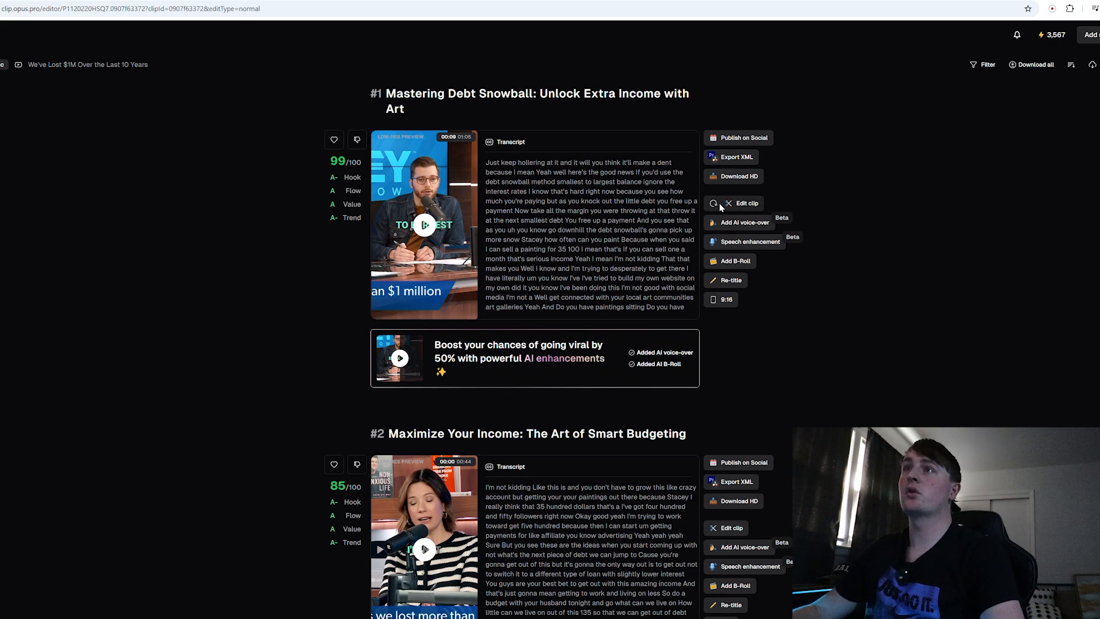
- Play the clip preview and show the Heading/Body text overlay options
{"action": "left_click", "coordinate": [747, 203]}
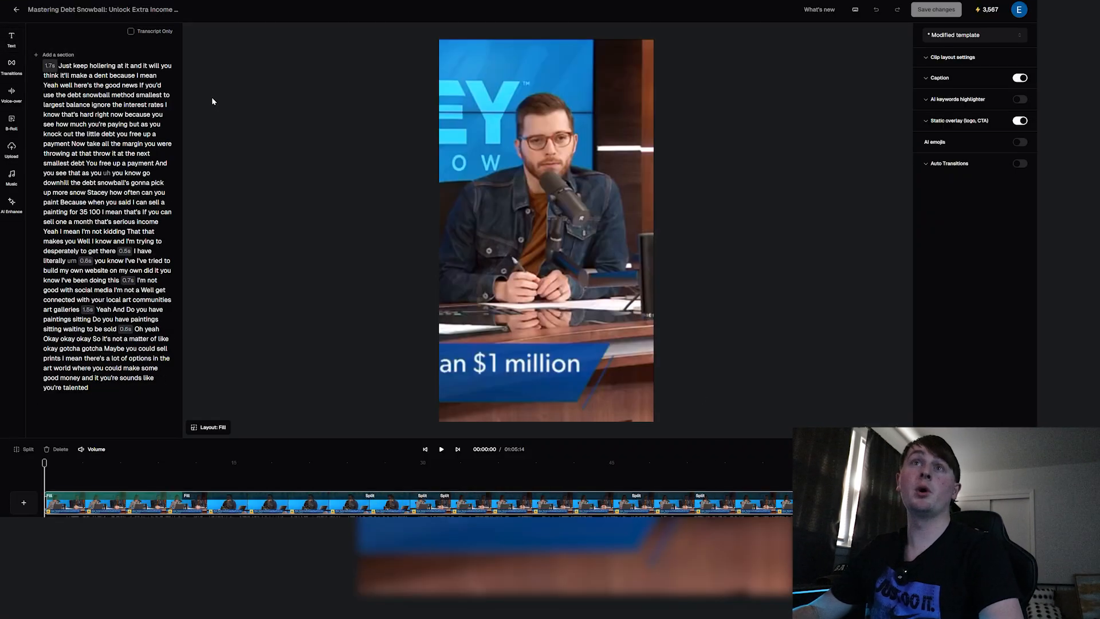
{"action": "mouse_move", "coordinate": [21, 134]}
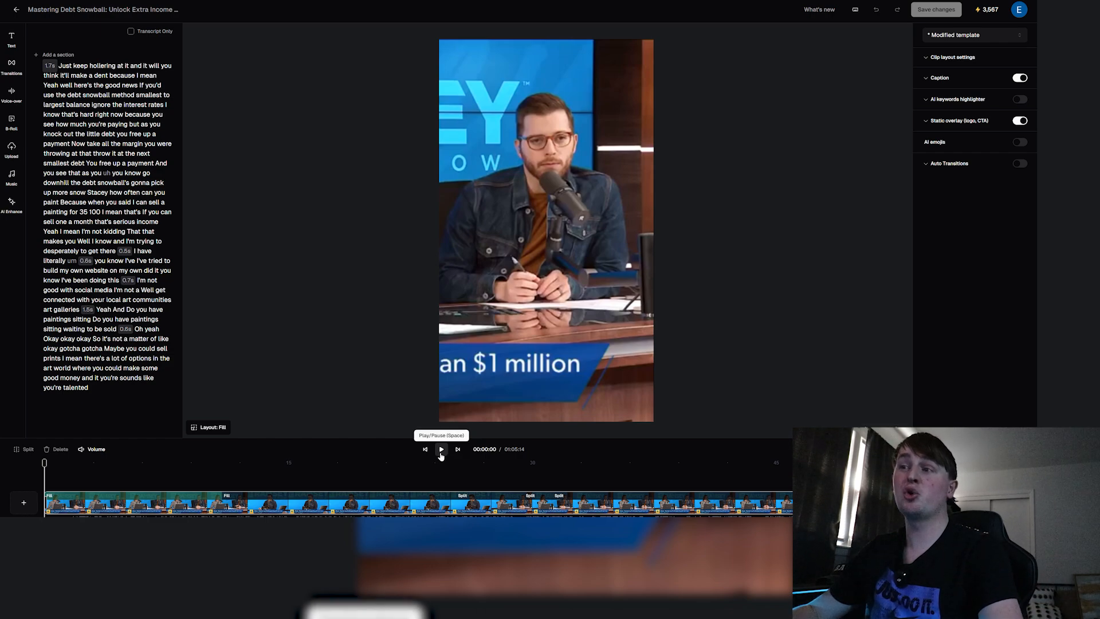
{"action": "left_click", "coordinate": [440, 449]}
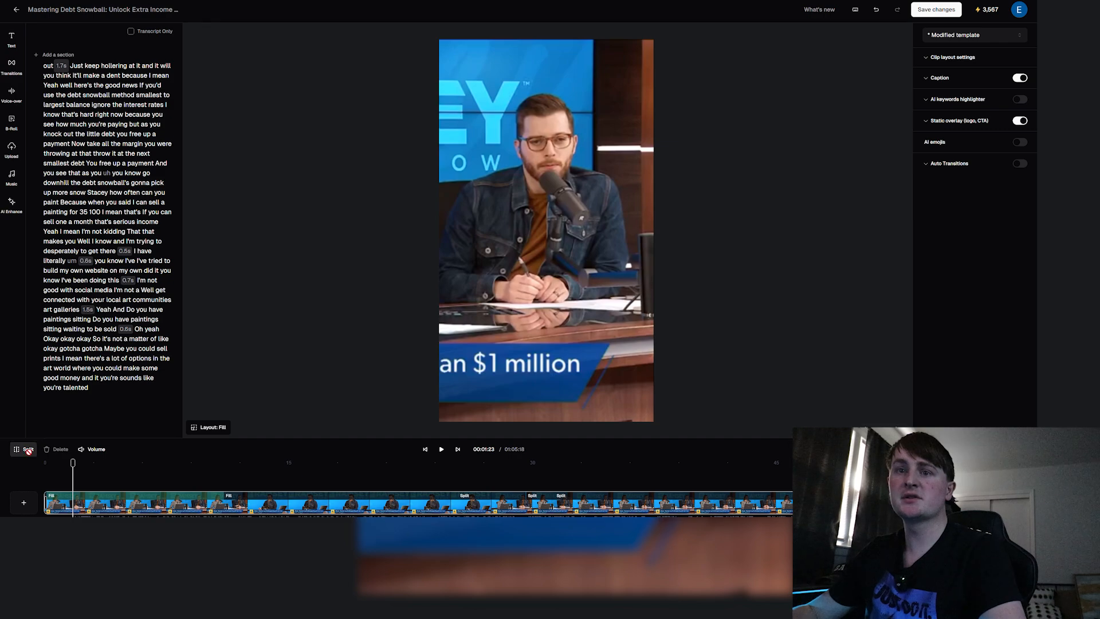
{"action": "left_click", "coordinate": [23, 449]}
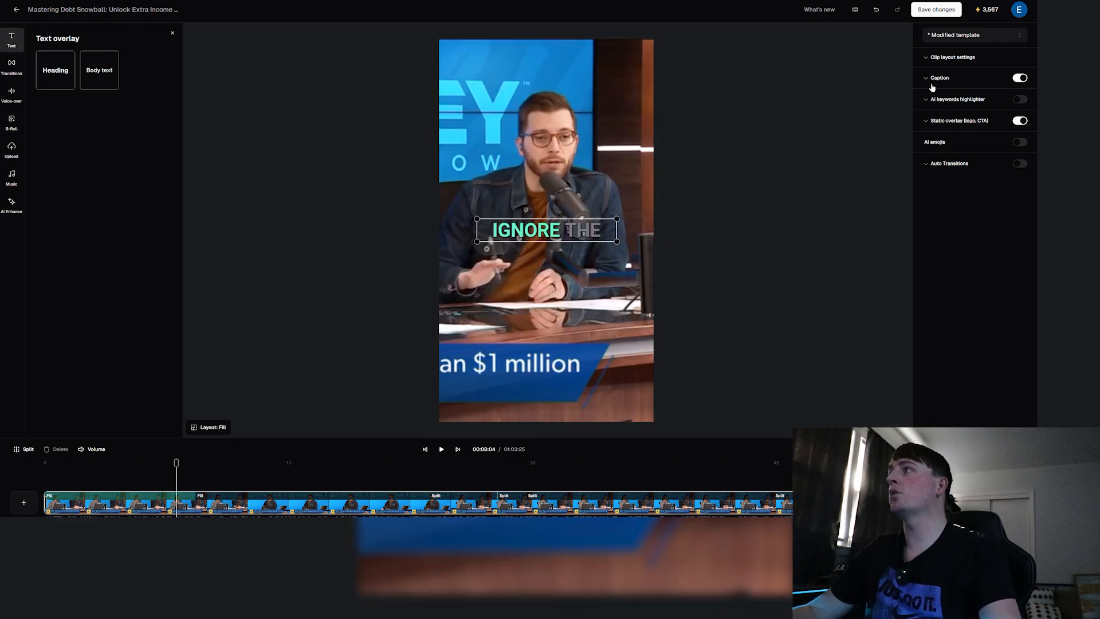
- Set the Amplified caption word colour to 009CB2FF in Caption styling
{"action": "left_click", "coordinate": [940, 78]}
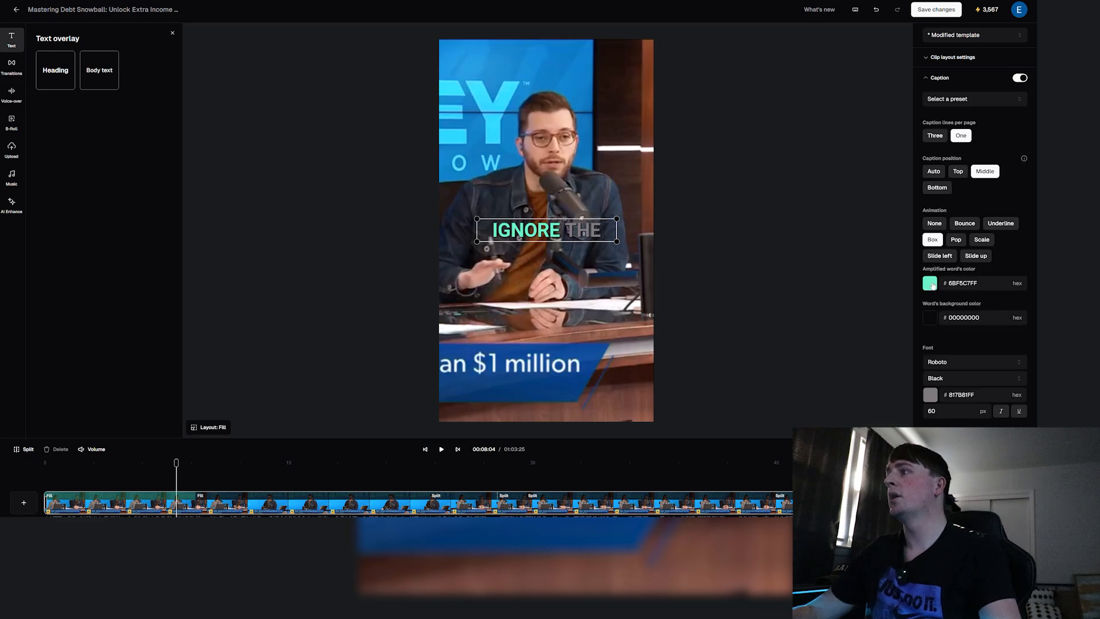
{"action": "left_click", "coordinate": [976, 282]}
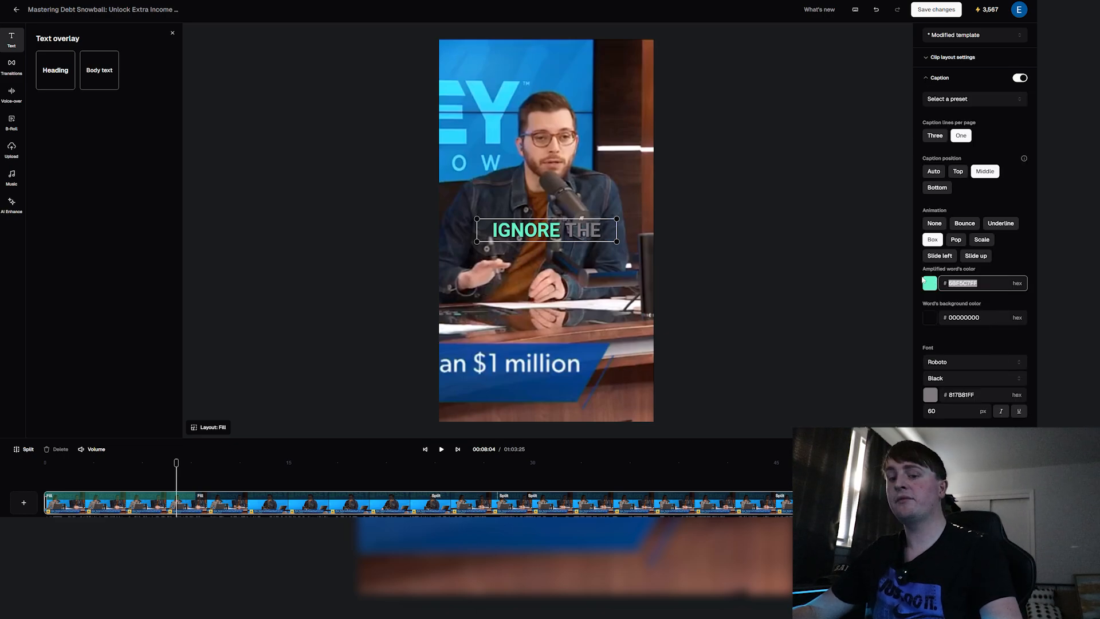
{"action": "type", "text": "009CB2FF"}
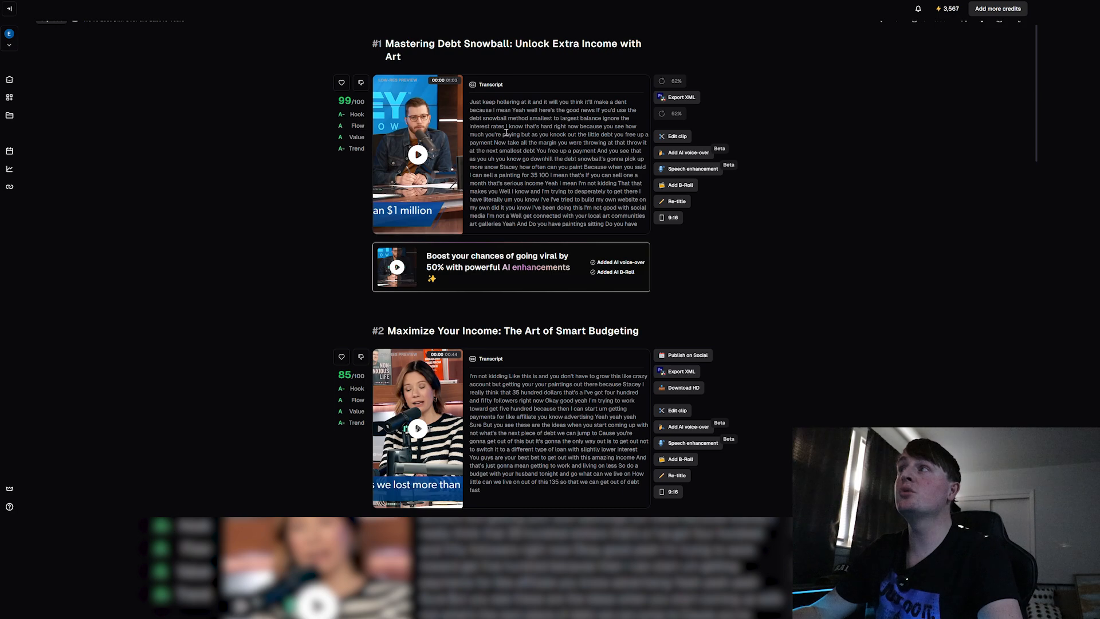
{"action": "mouse_move", "coordinate": [670, 103]}
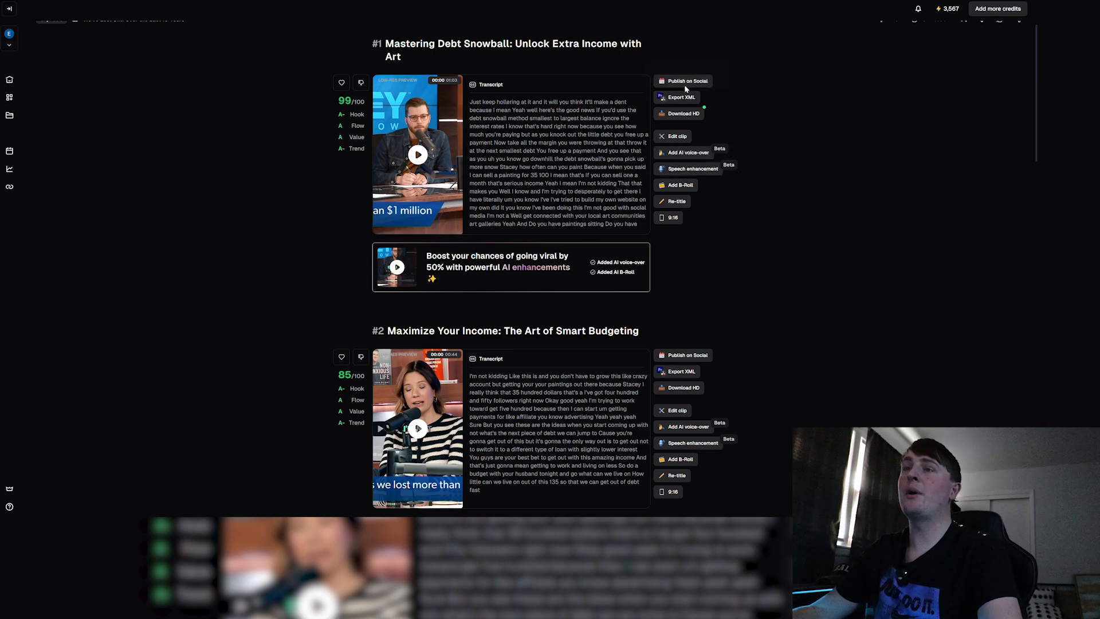
{"action": "mouse_move", "coordinate": [685, 85]}
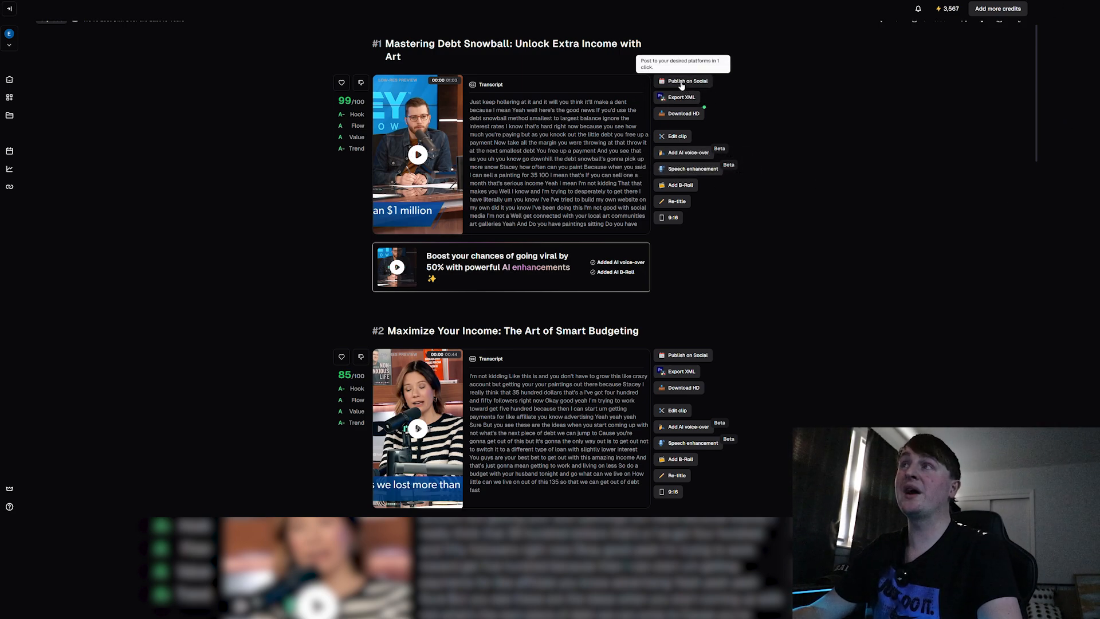
- Start Publish on Social and connect a new TikTok Feed account, authorizing it in the TikTok popup
{"action": "left_click", "coordinate": [686, 81]}
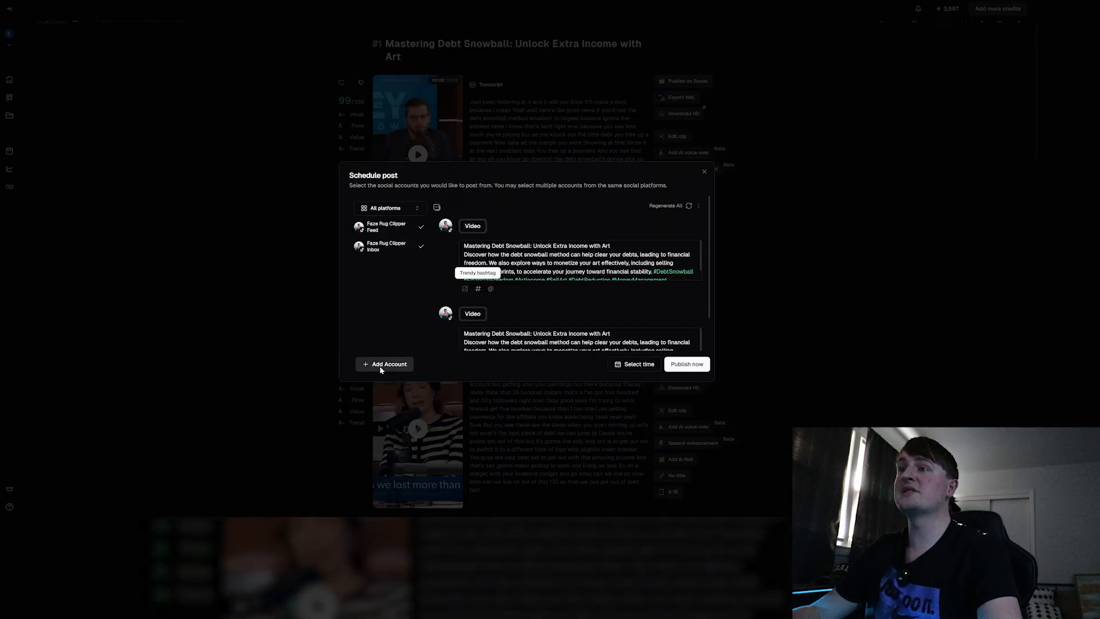
{"action": "left_click", "coordinate": [384, 364]}
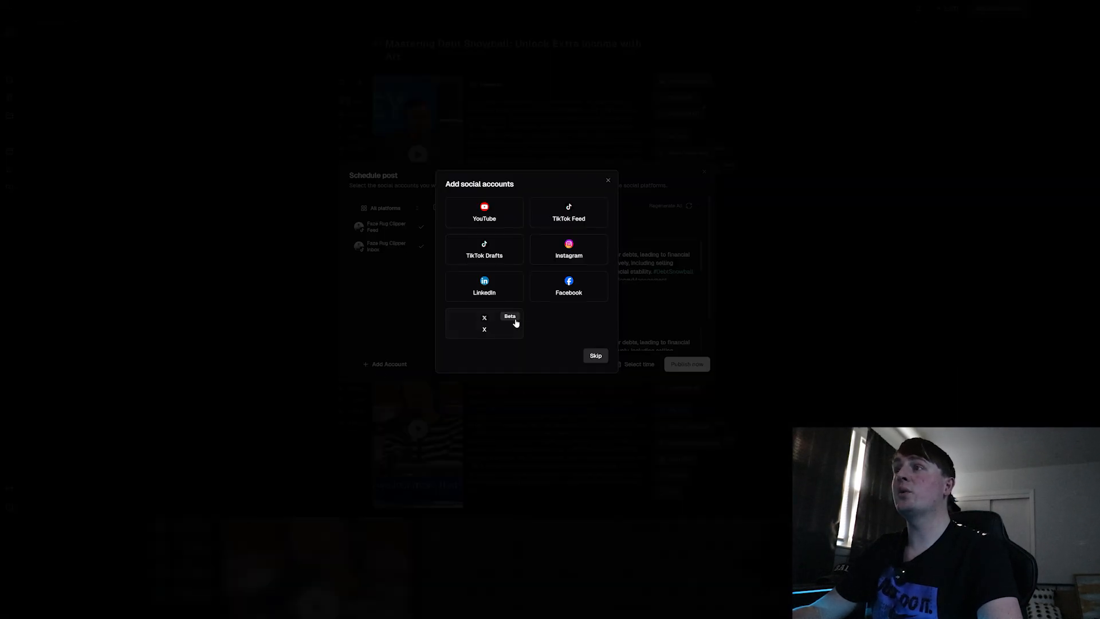
{"action": "left_click", "coordinate": [568, 213]}
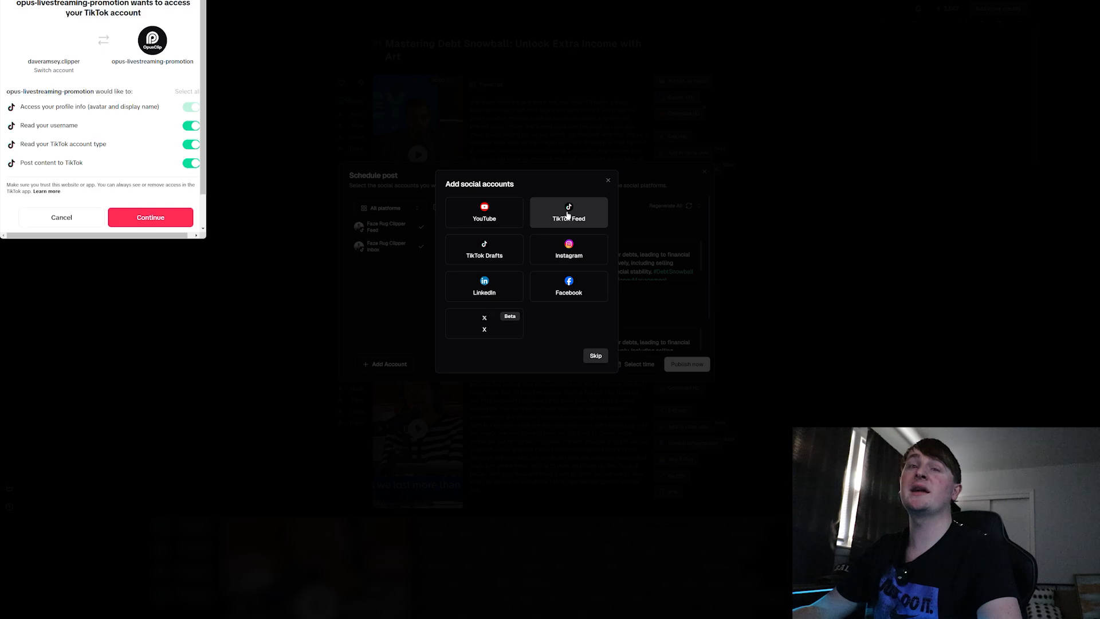
{"action": "left_click", "coordinate": [150, 217]}
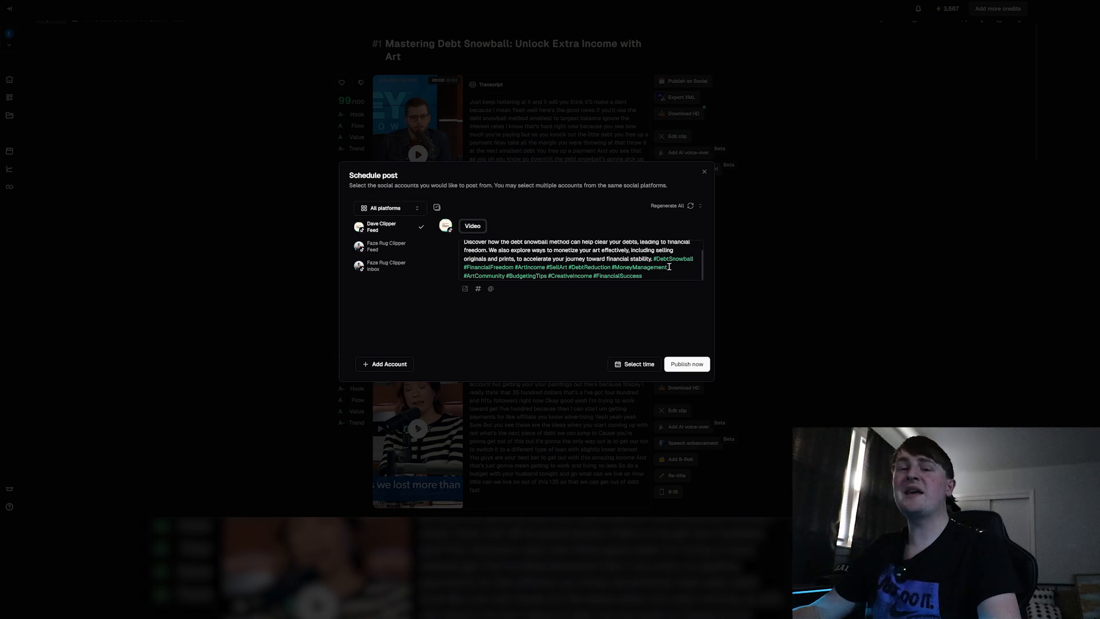
{"action": "mouse_move", "coordinate": [647, 267]}
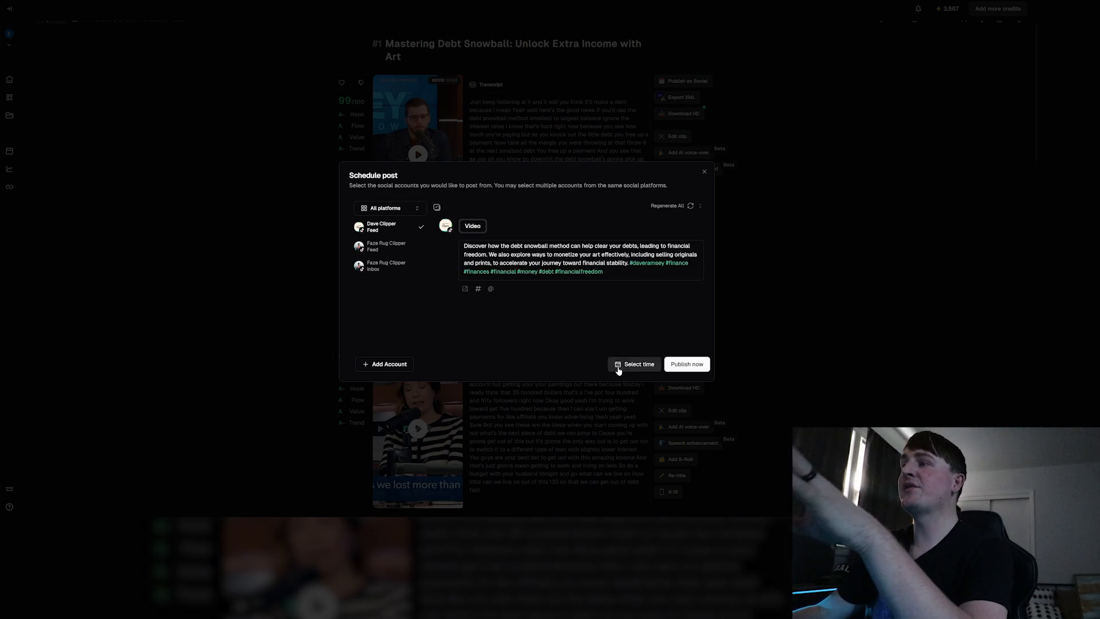
- Schedule the post for 2 December 2024 at 3:00 PM instead of publishing now
{"action": "left_click", "coordinate": [635, 364]}
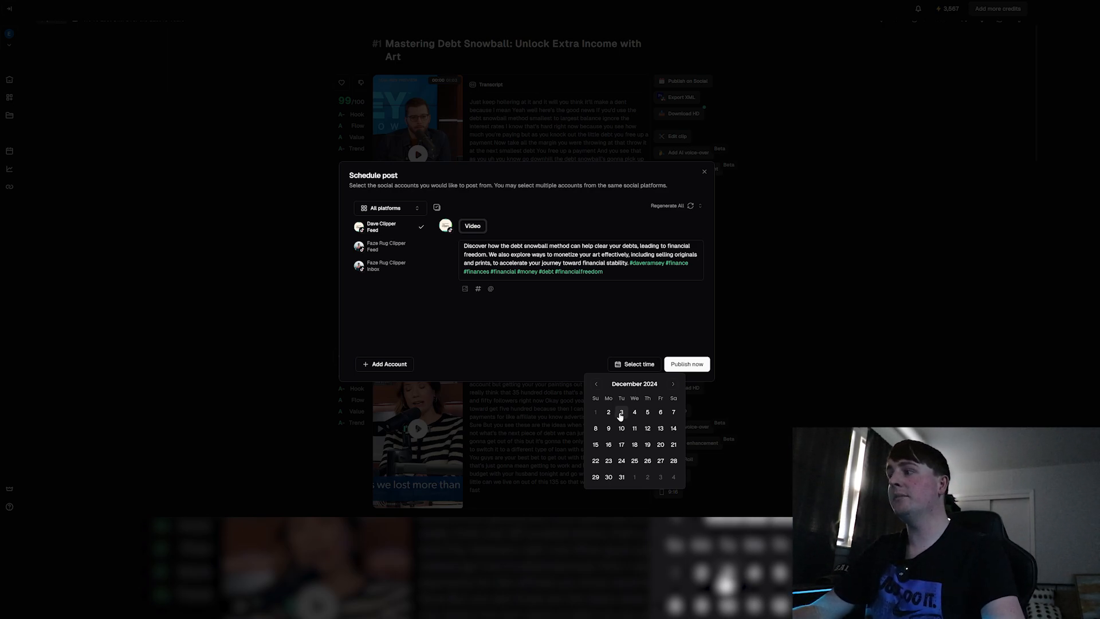
{"action": "left_click", "coordinate": [607, 411]}
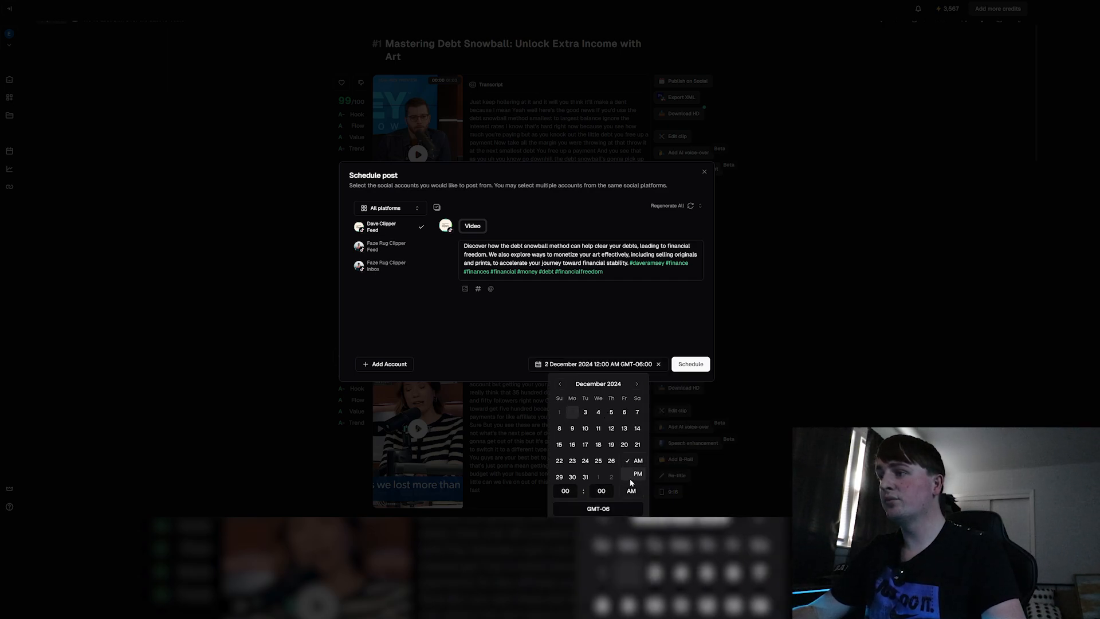
{"action": "left_click", "coordinate": [631, 473]}
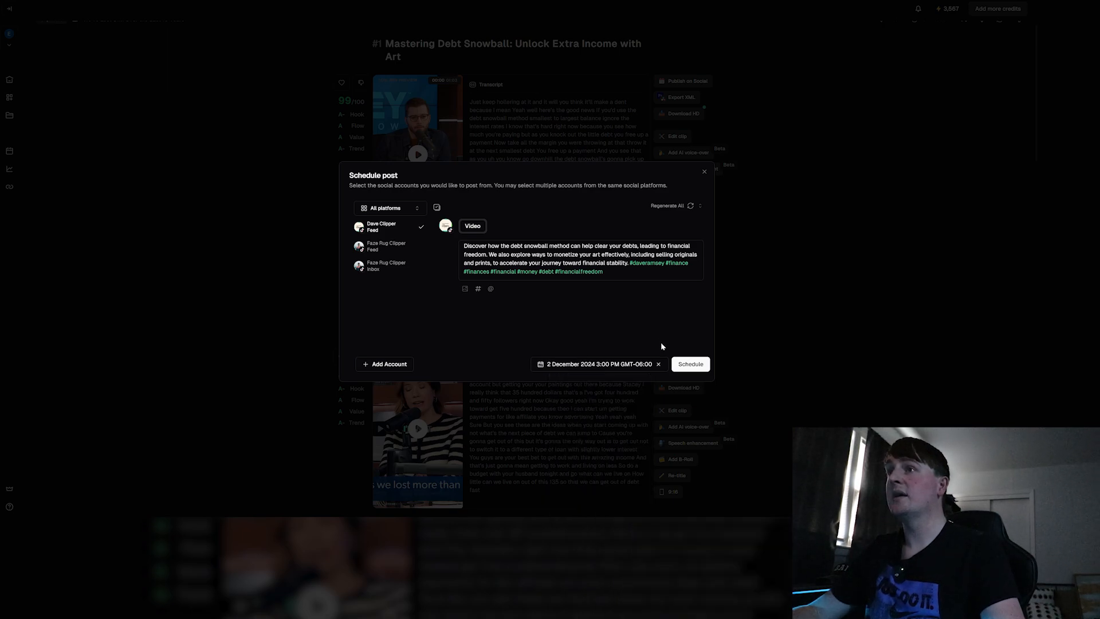
{"action": "left_click", "coordinate": [689, 364]}
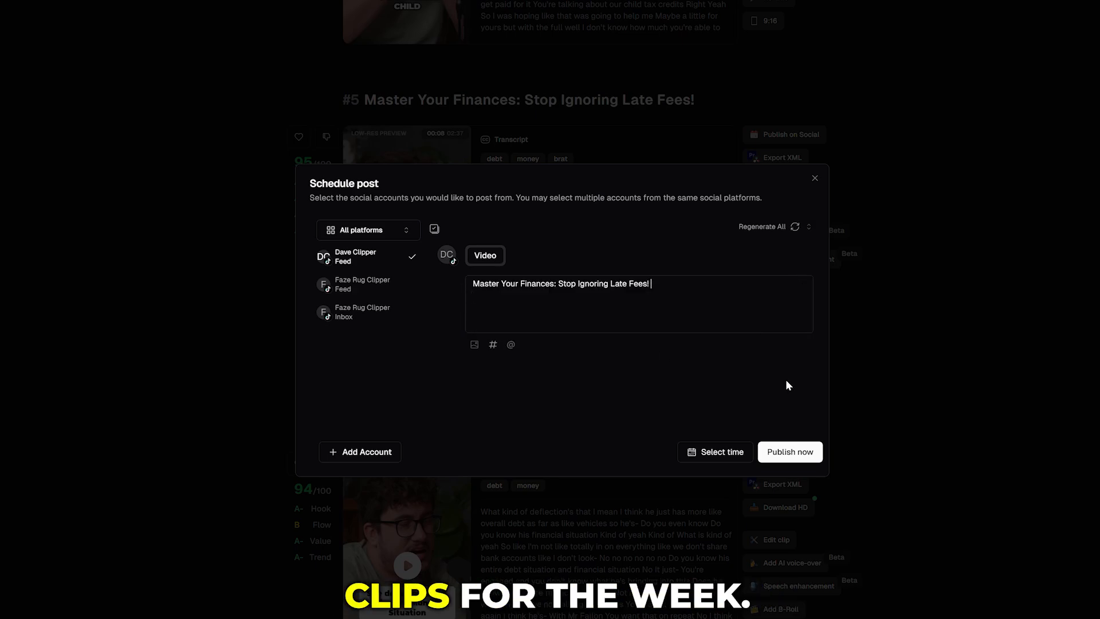
- Schedule the late-fees clip's TikTok feed post for 9 December and confirm
{"action": "left_click", "coordinate": [715, 451]}
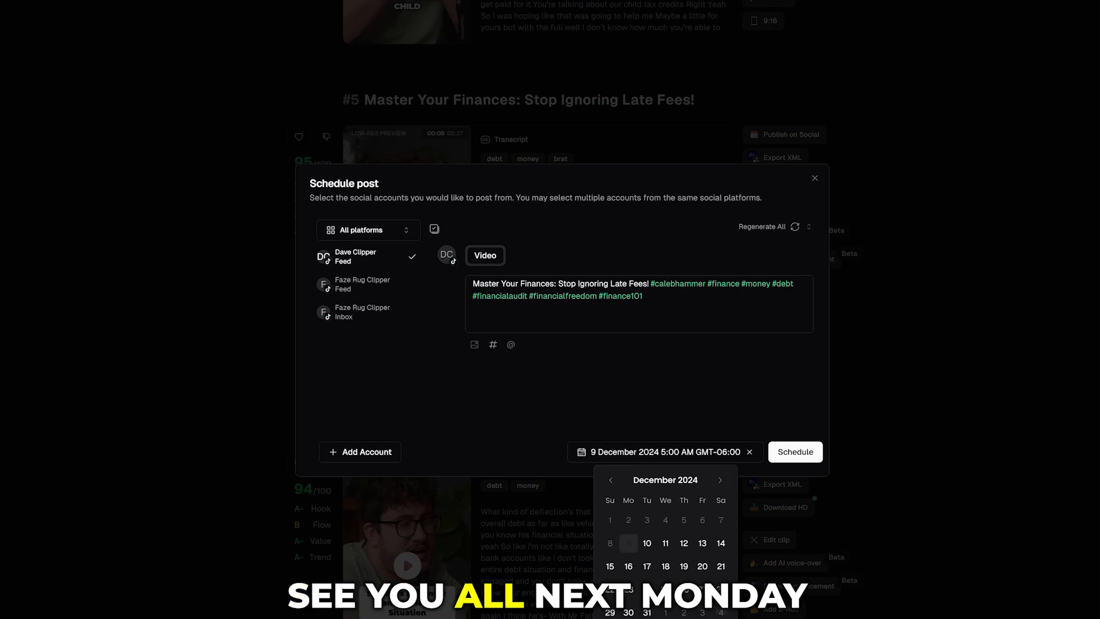
{"action": "left_click", "coordinate": [815, 177]}
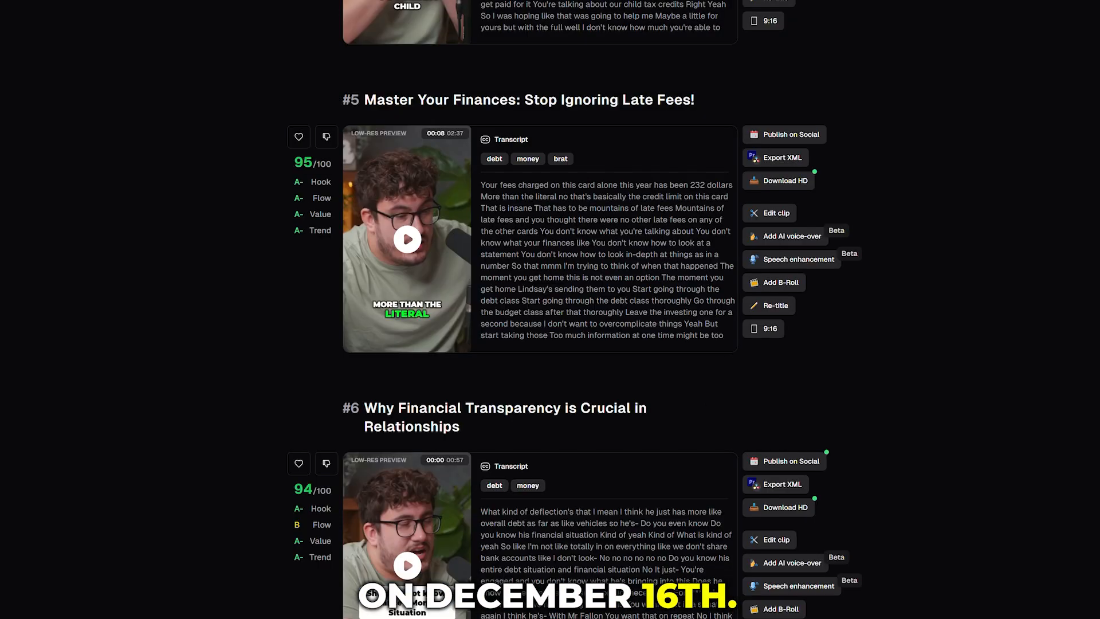